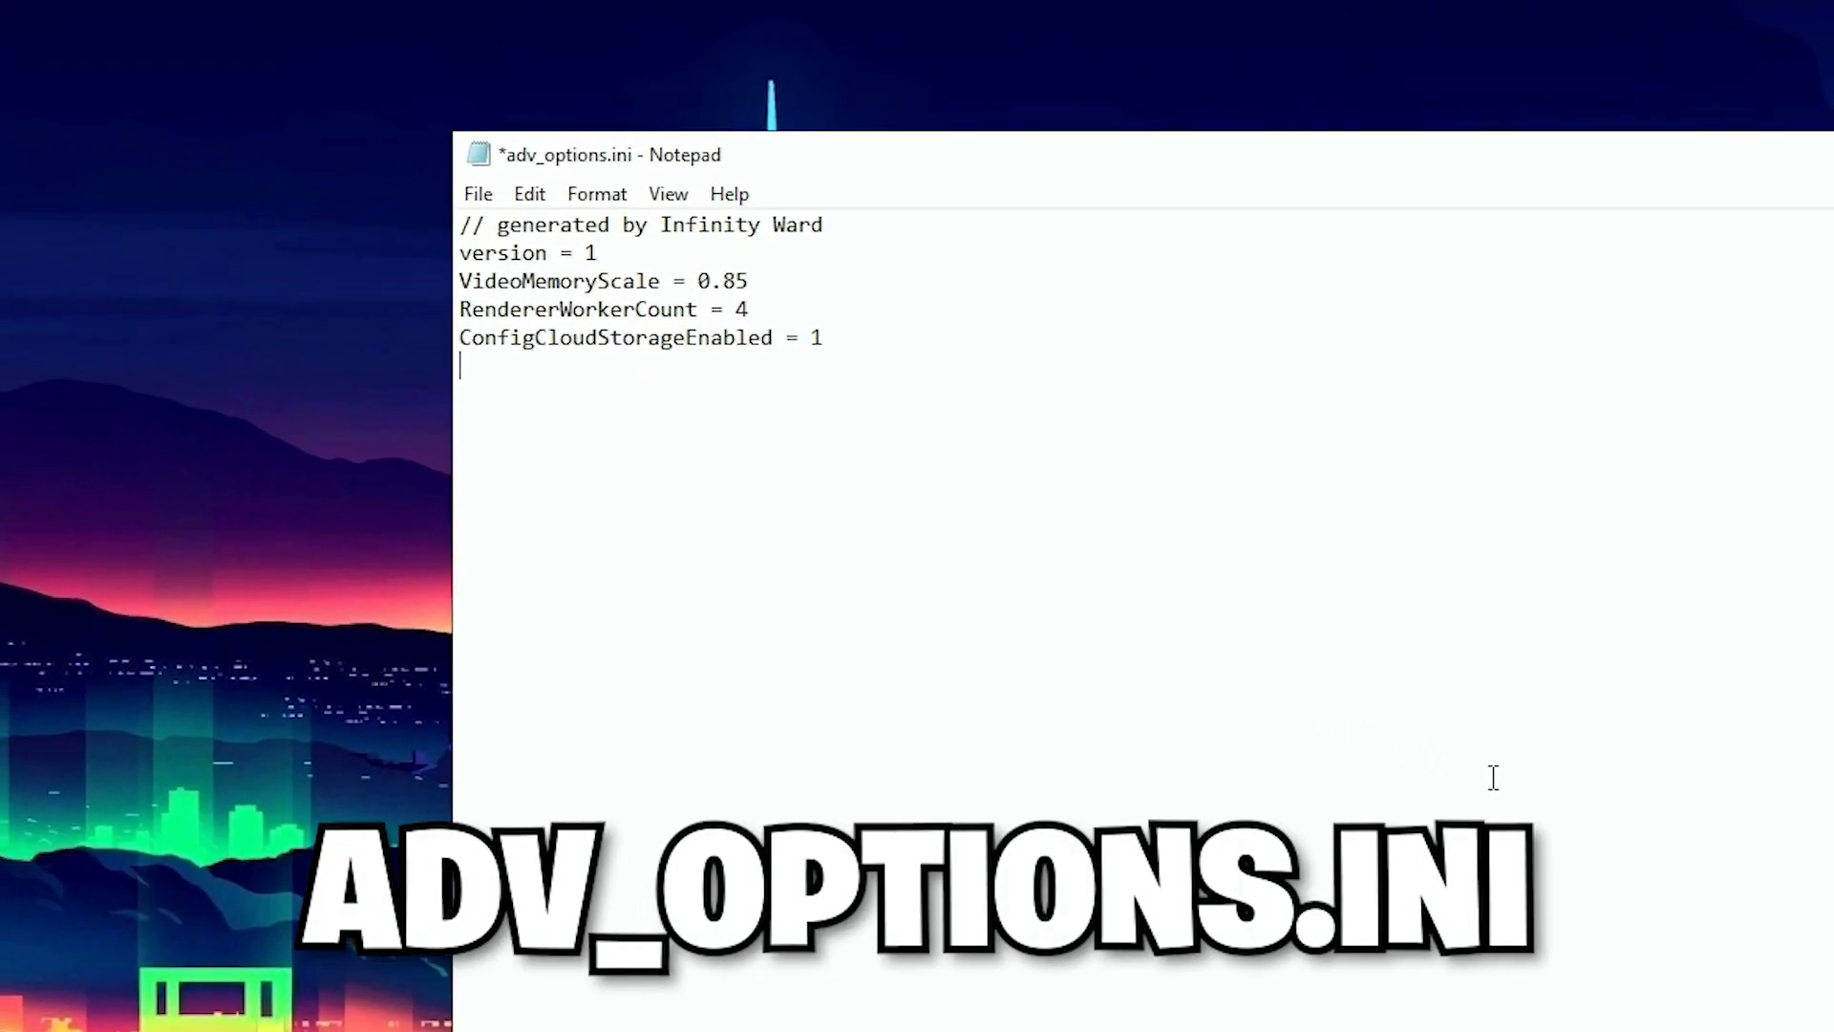
Locate adv_options.ini in the game's players folder in File Explorer.
{"action": "left_click_drag", "start_coordinate": [607, 154], "coordinate": [749, 185]}
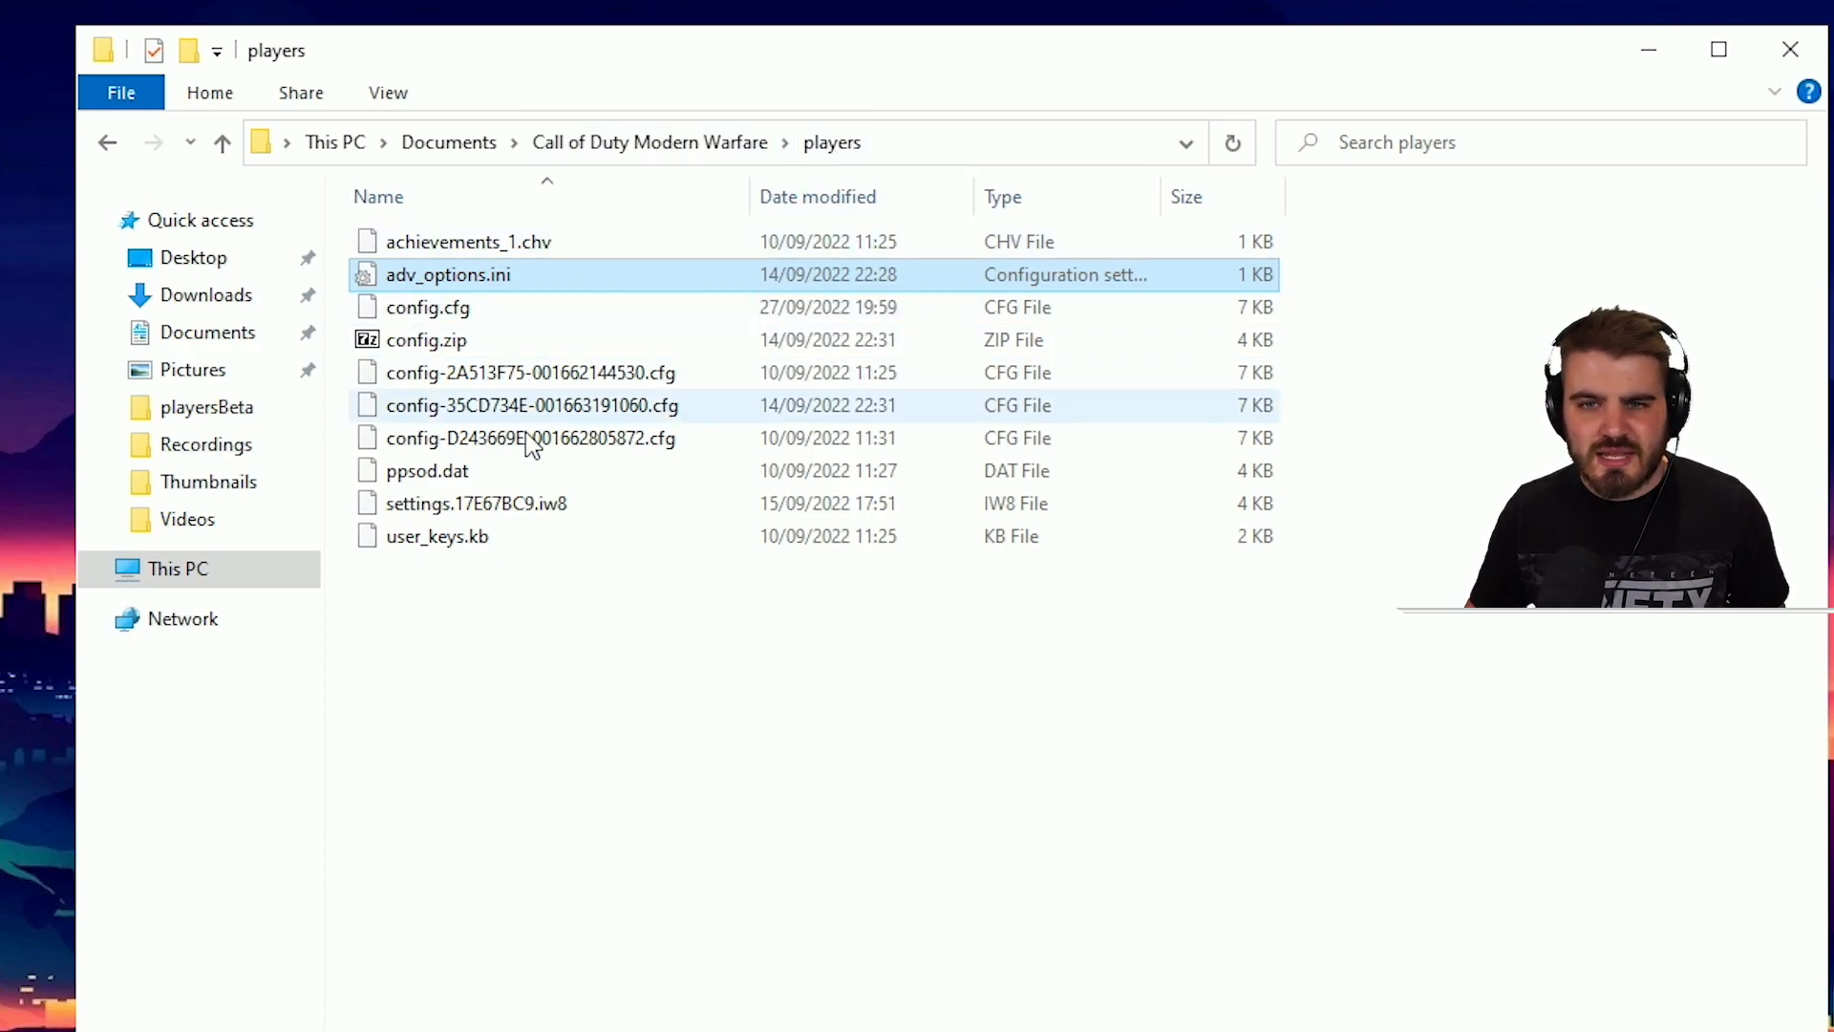
{"action": "mouse_move", "coordinate": [447, 273]}
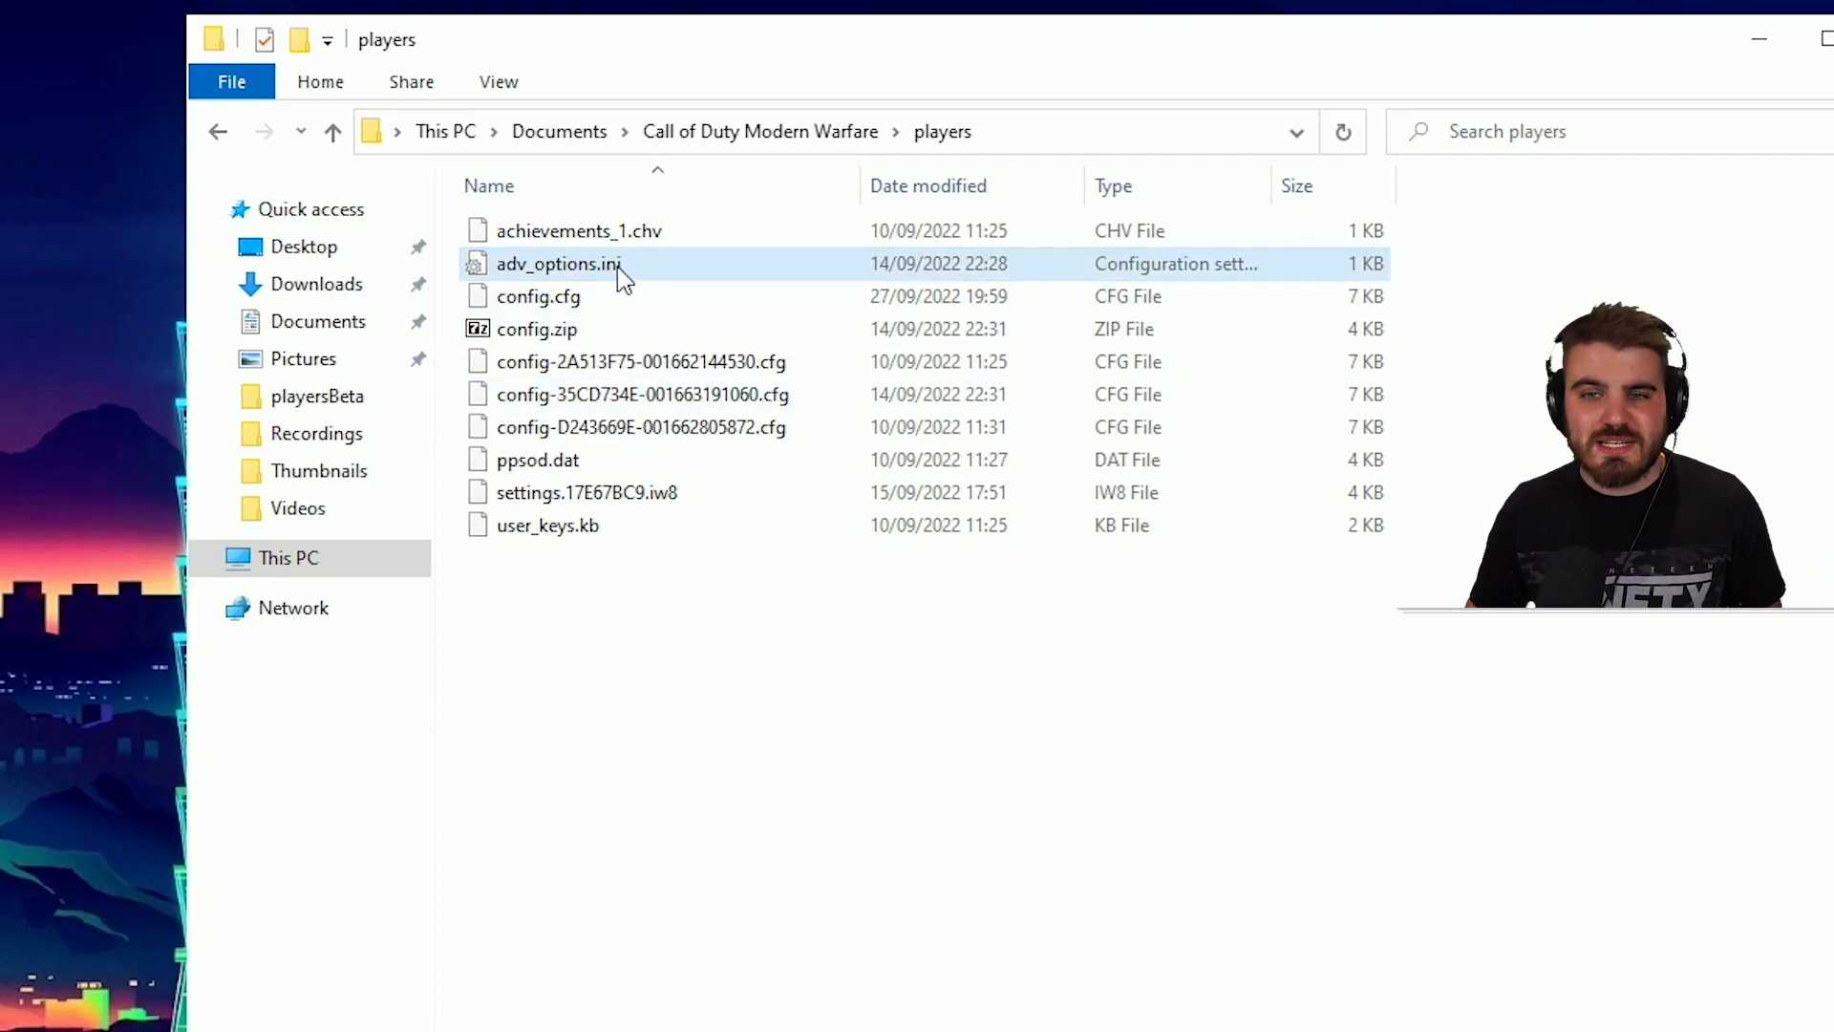
{"action": "mouse_move", "coordinate": [560, 264]}
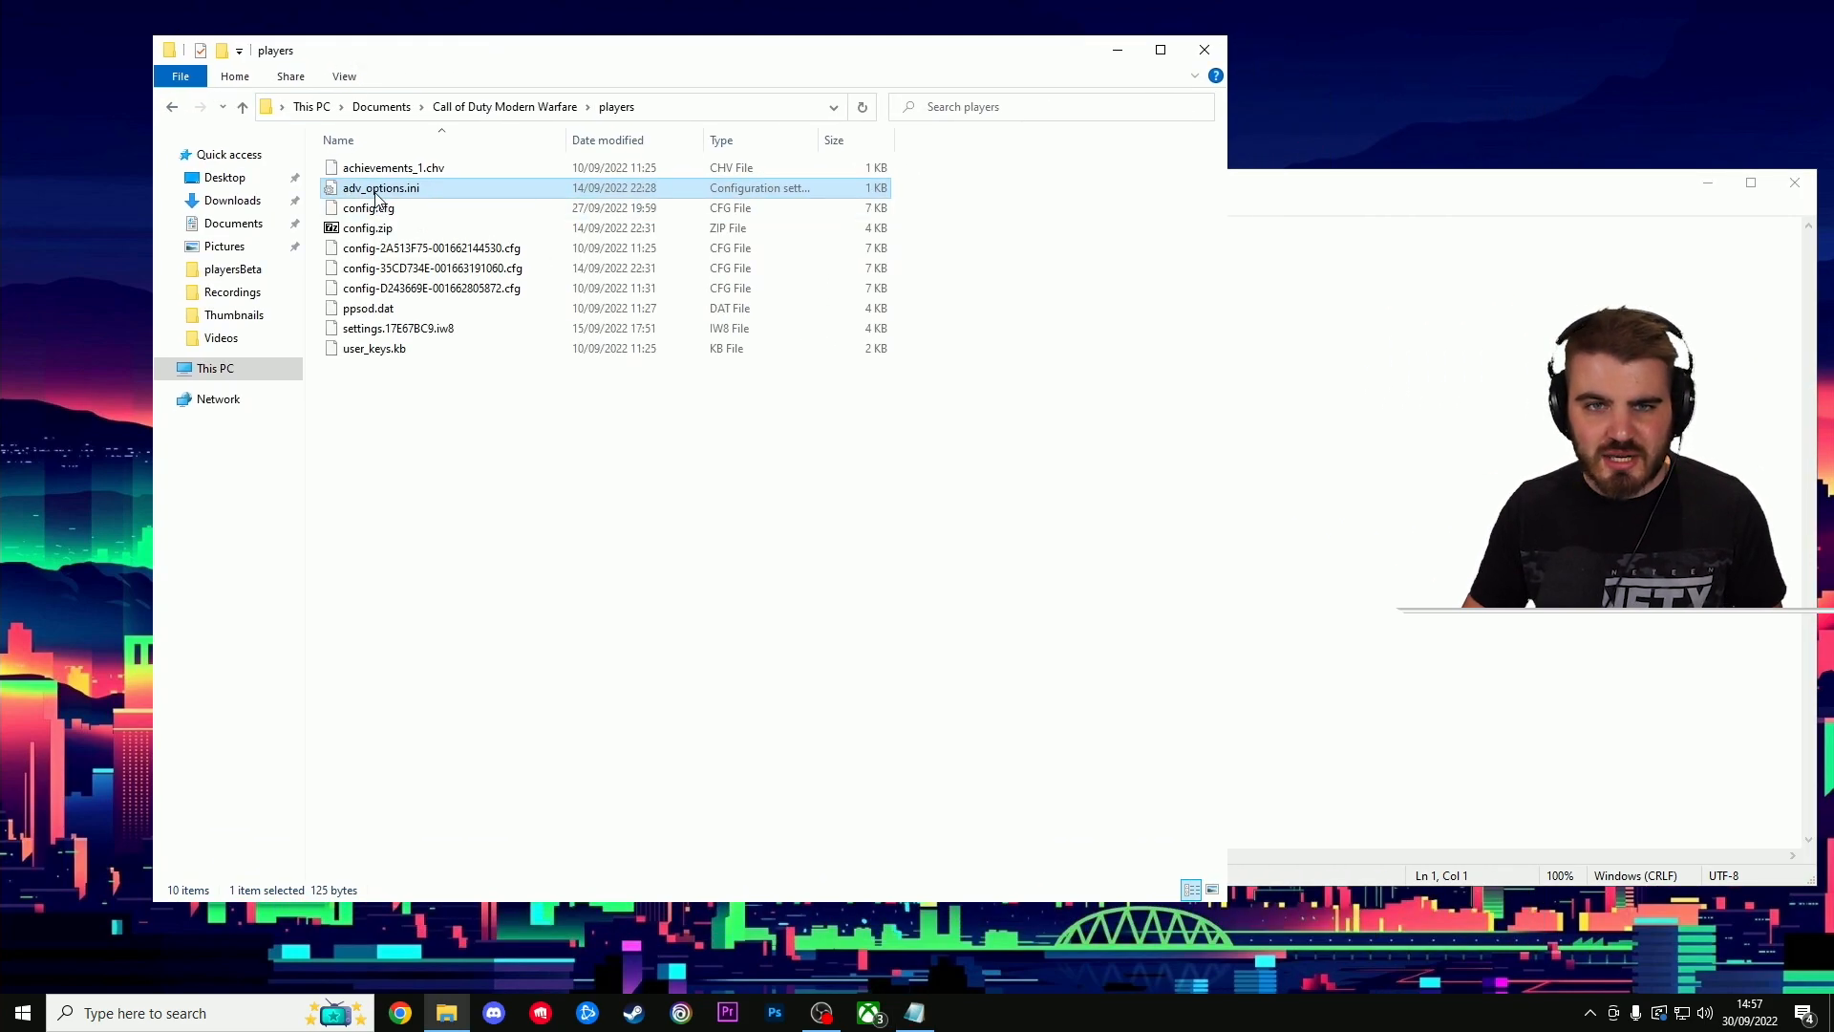
Open adv_options.ini in Notepad showing VideoMemoryScale and RendererWorkerCount.
{"action": "double_click", "coordinate": [381, 187]}
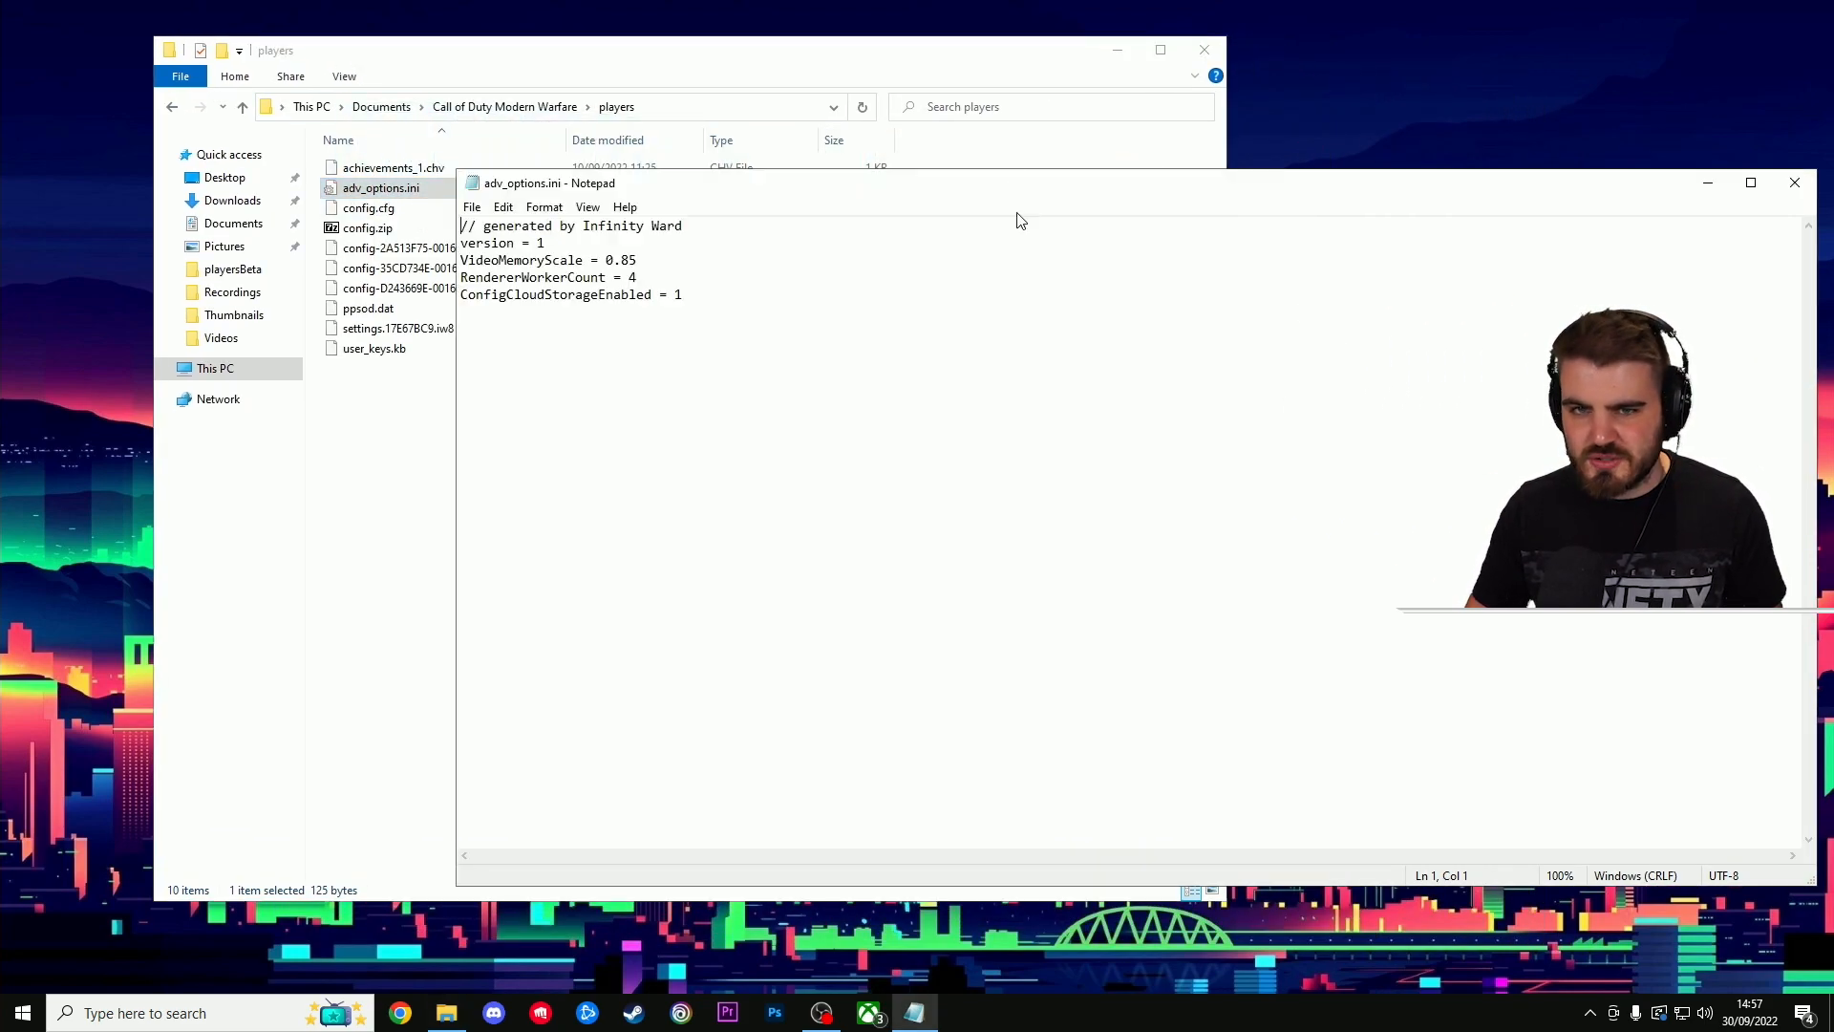
{"action": "left_click", "coordinate": [1706, 184]}
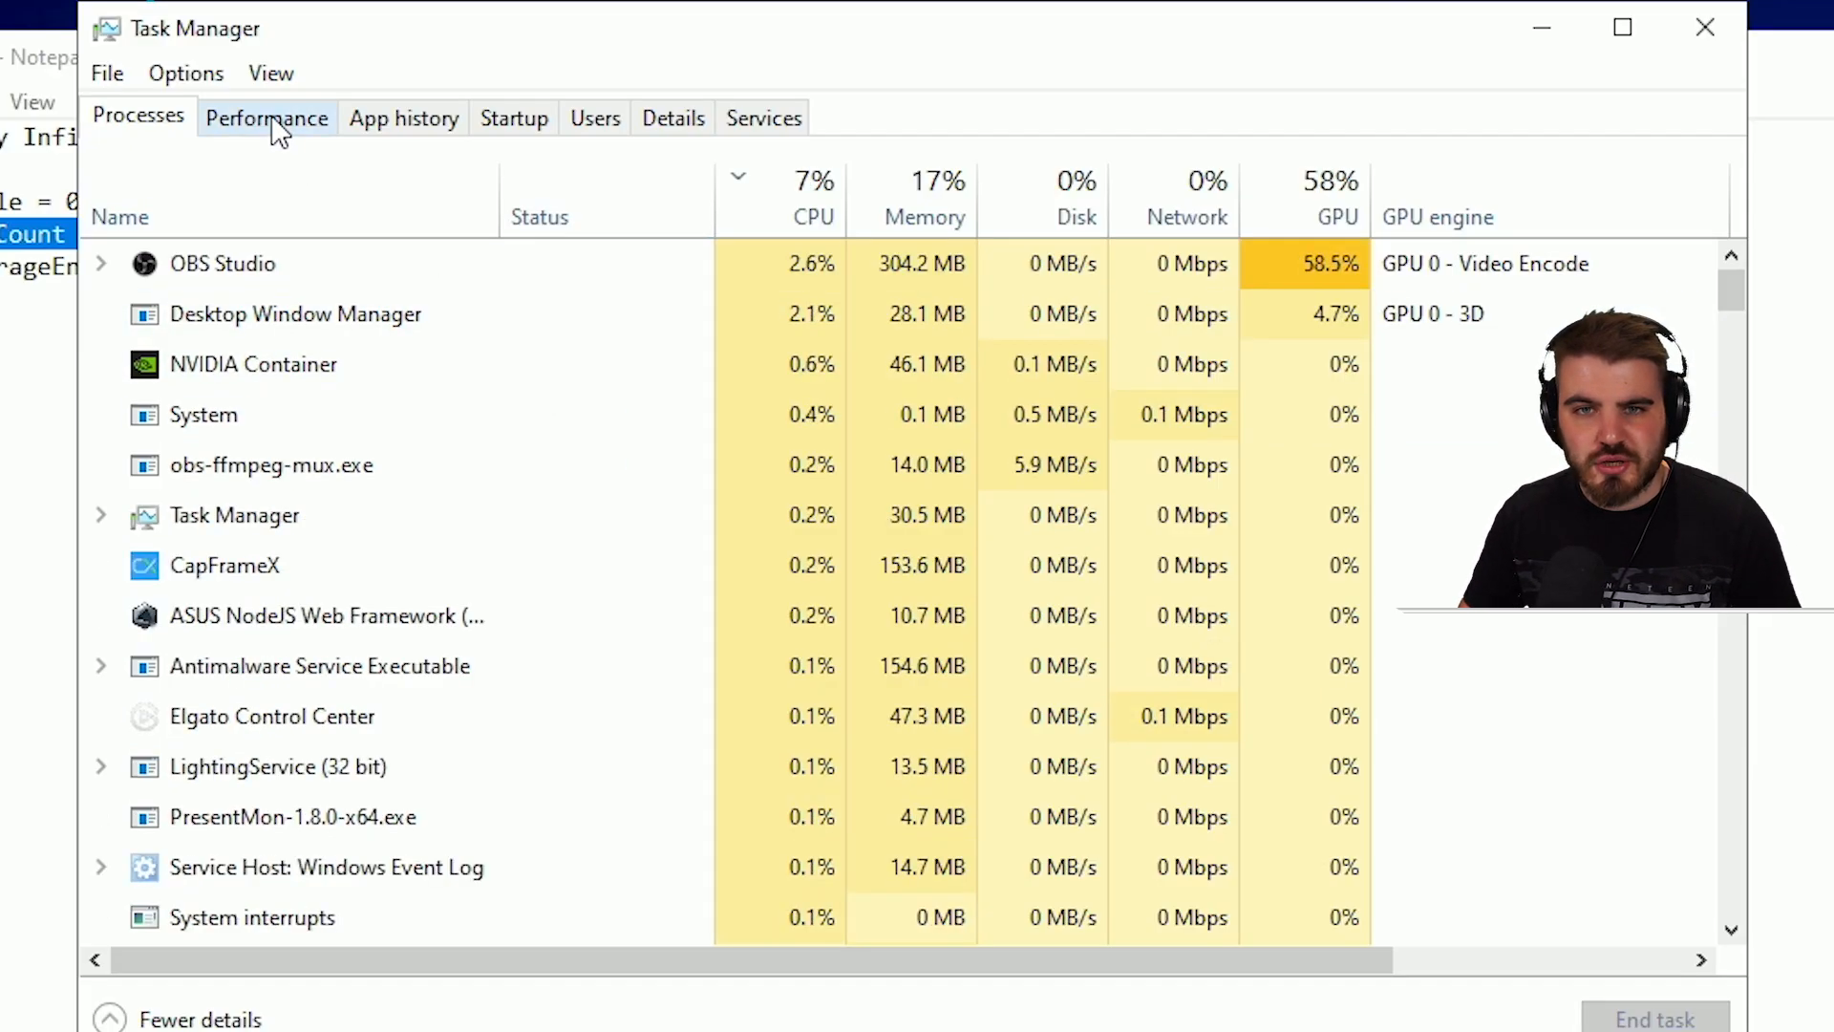
View CPU details in Task Manager: 8 cores, 16 logical processors.
{"action": "left_click", "coordinate": [266, 116]}
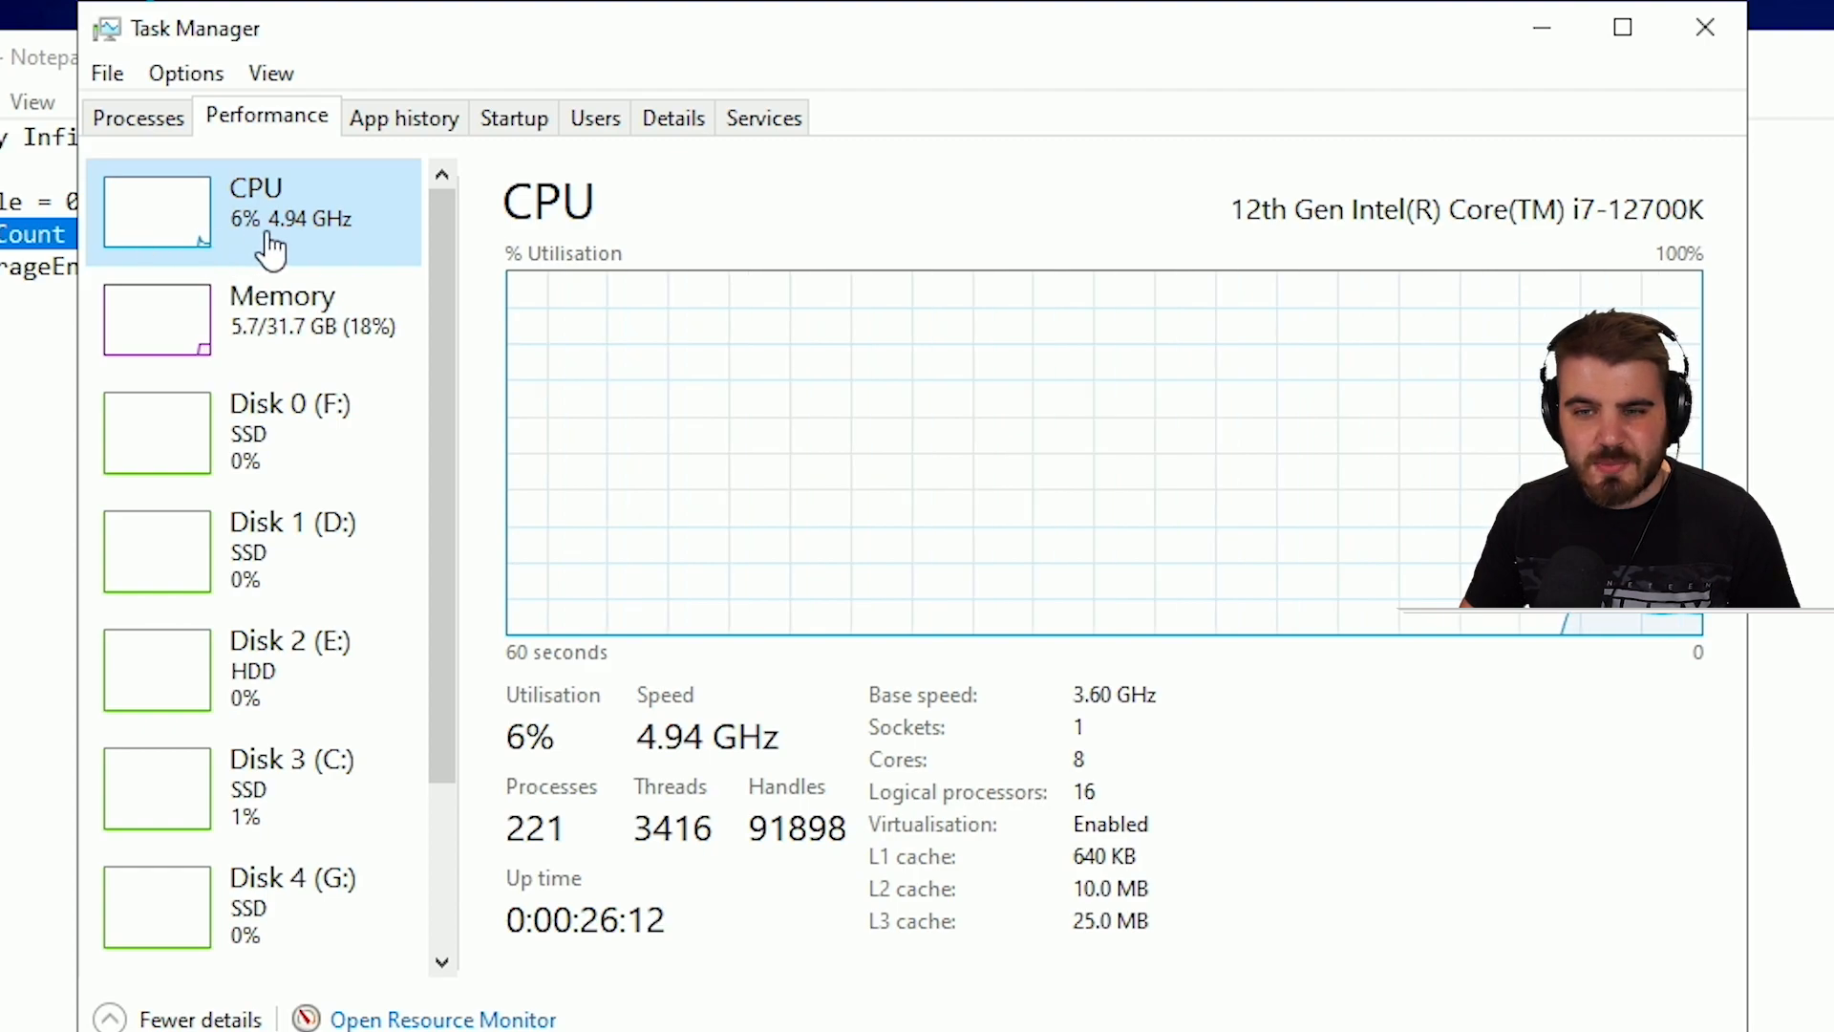
{"action": "mouse_move", "coordinate": [950, 819]}
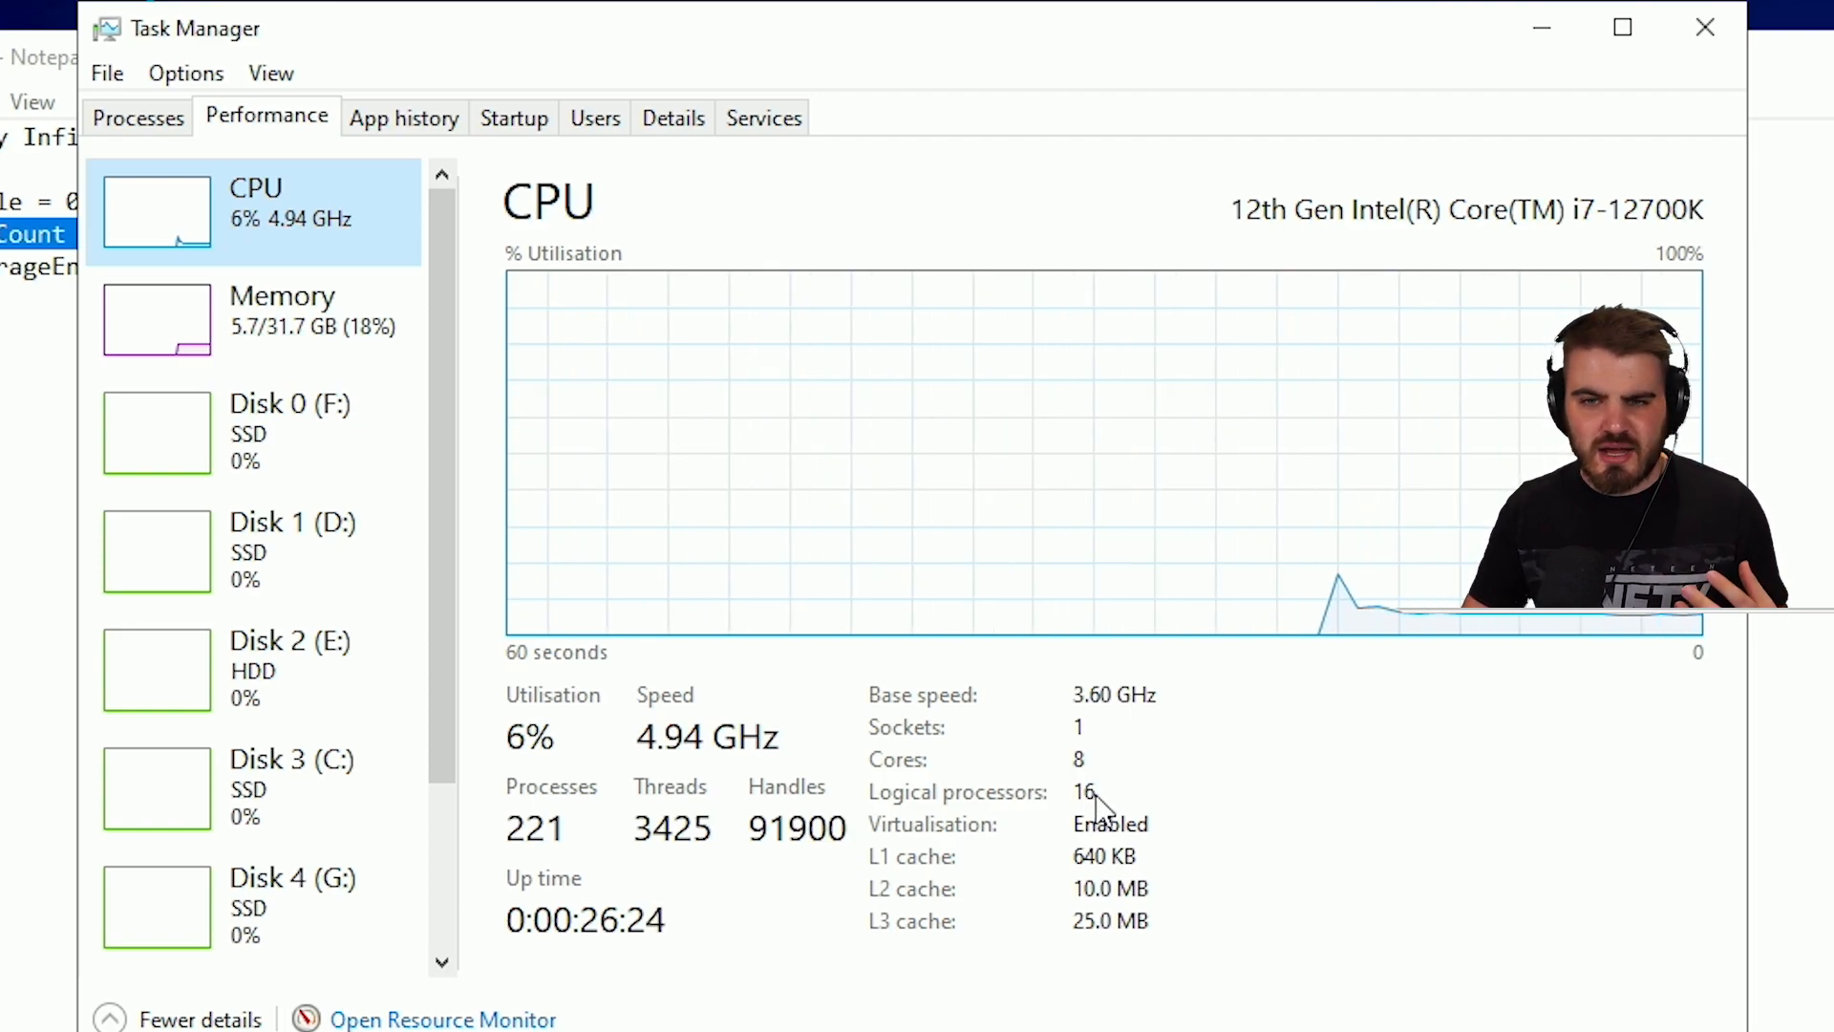
{"action": "mouse_move", "coordinate": [1635, 238]}
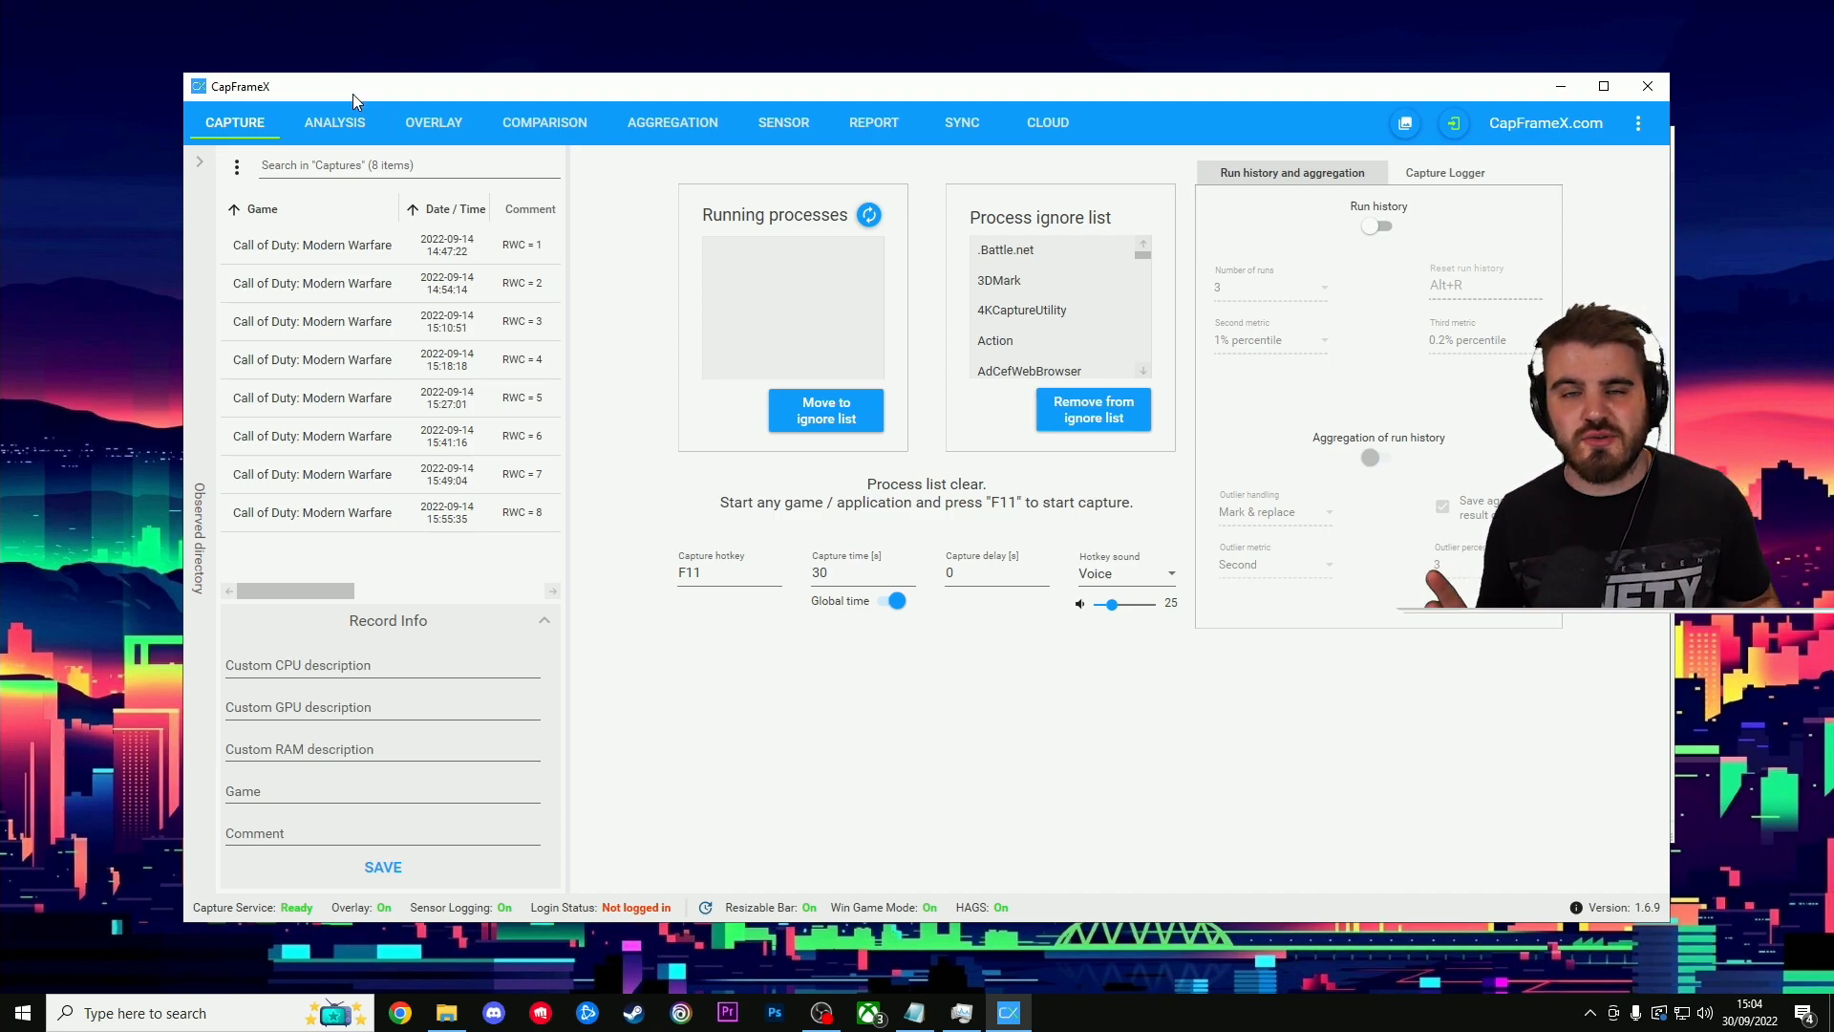
{"action": "mouse_move", "coordinate": [650, 371]}
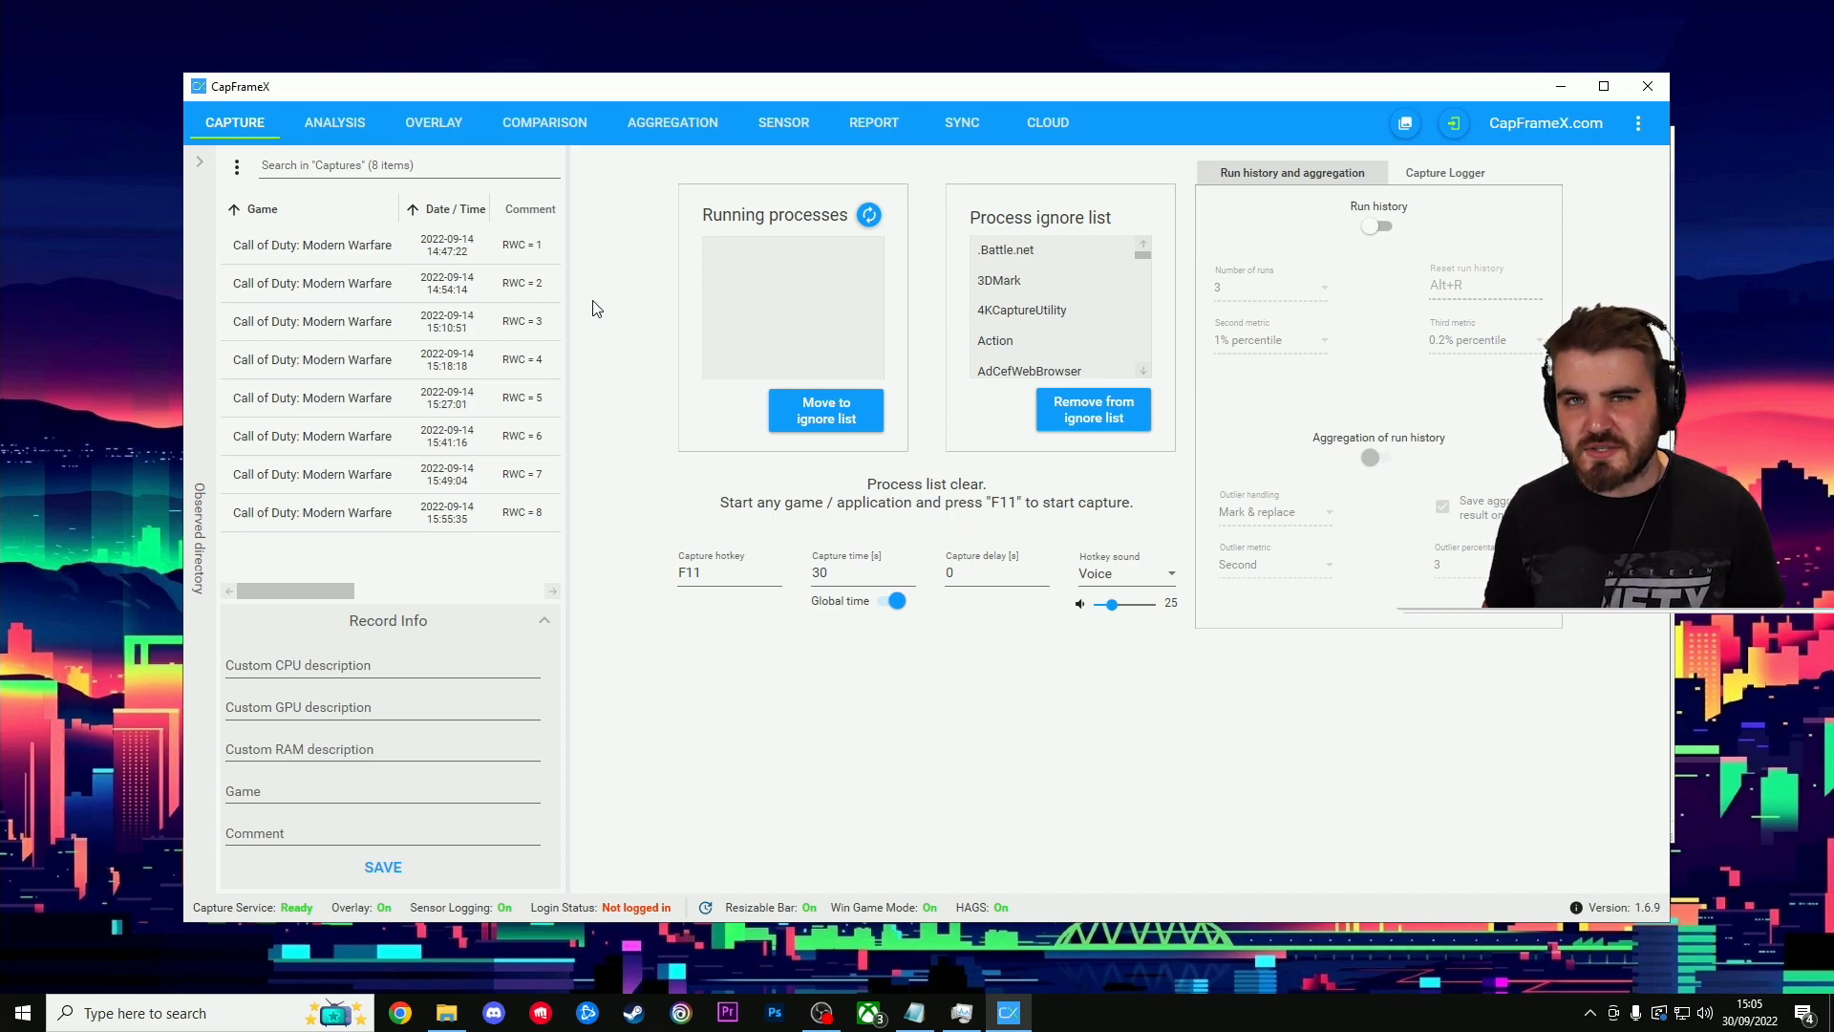
Show the CapFrameX capture list of eight runs labelled RWC = 1 to 8.
{"action": "left_click", "coordinate": [544, 123]}
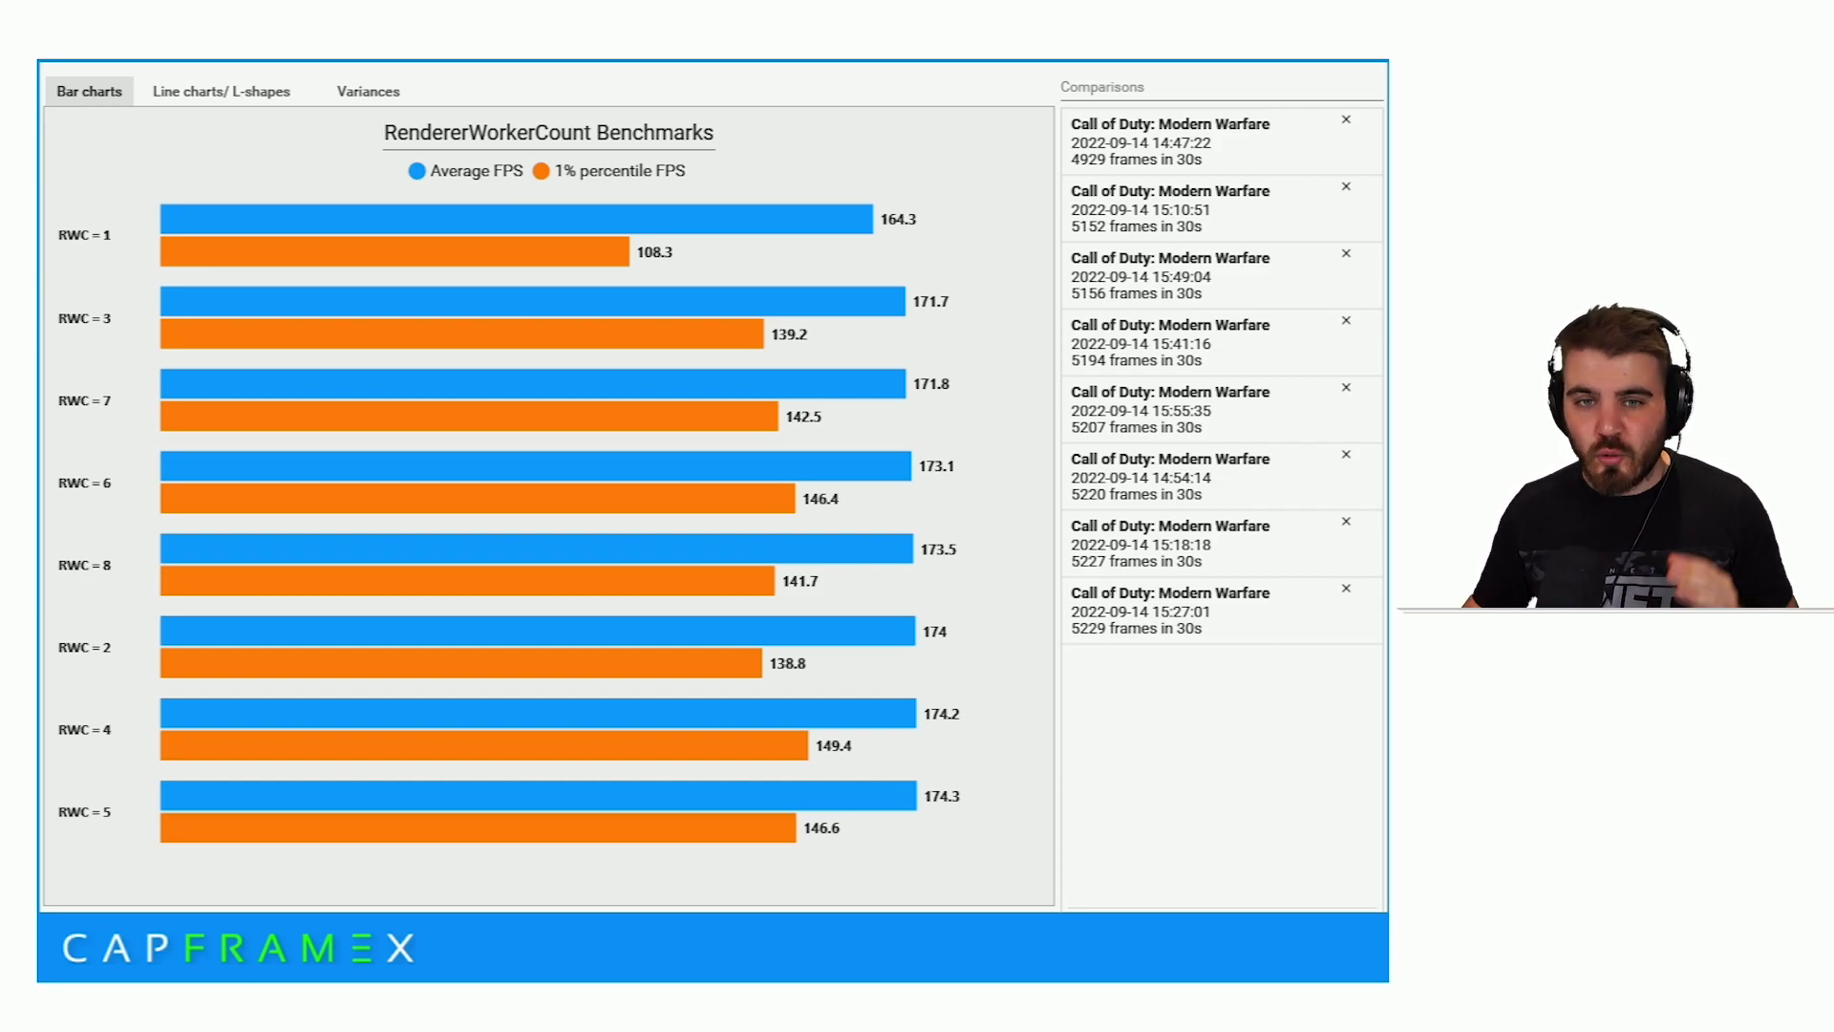
{"action": "mouse_move", "coordinate": [200, 168]}
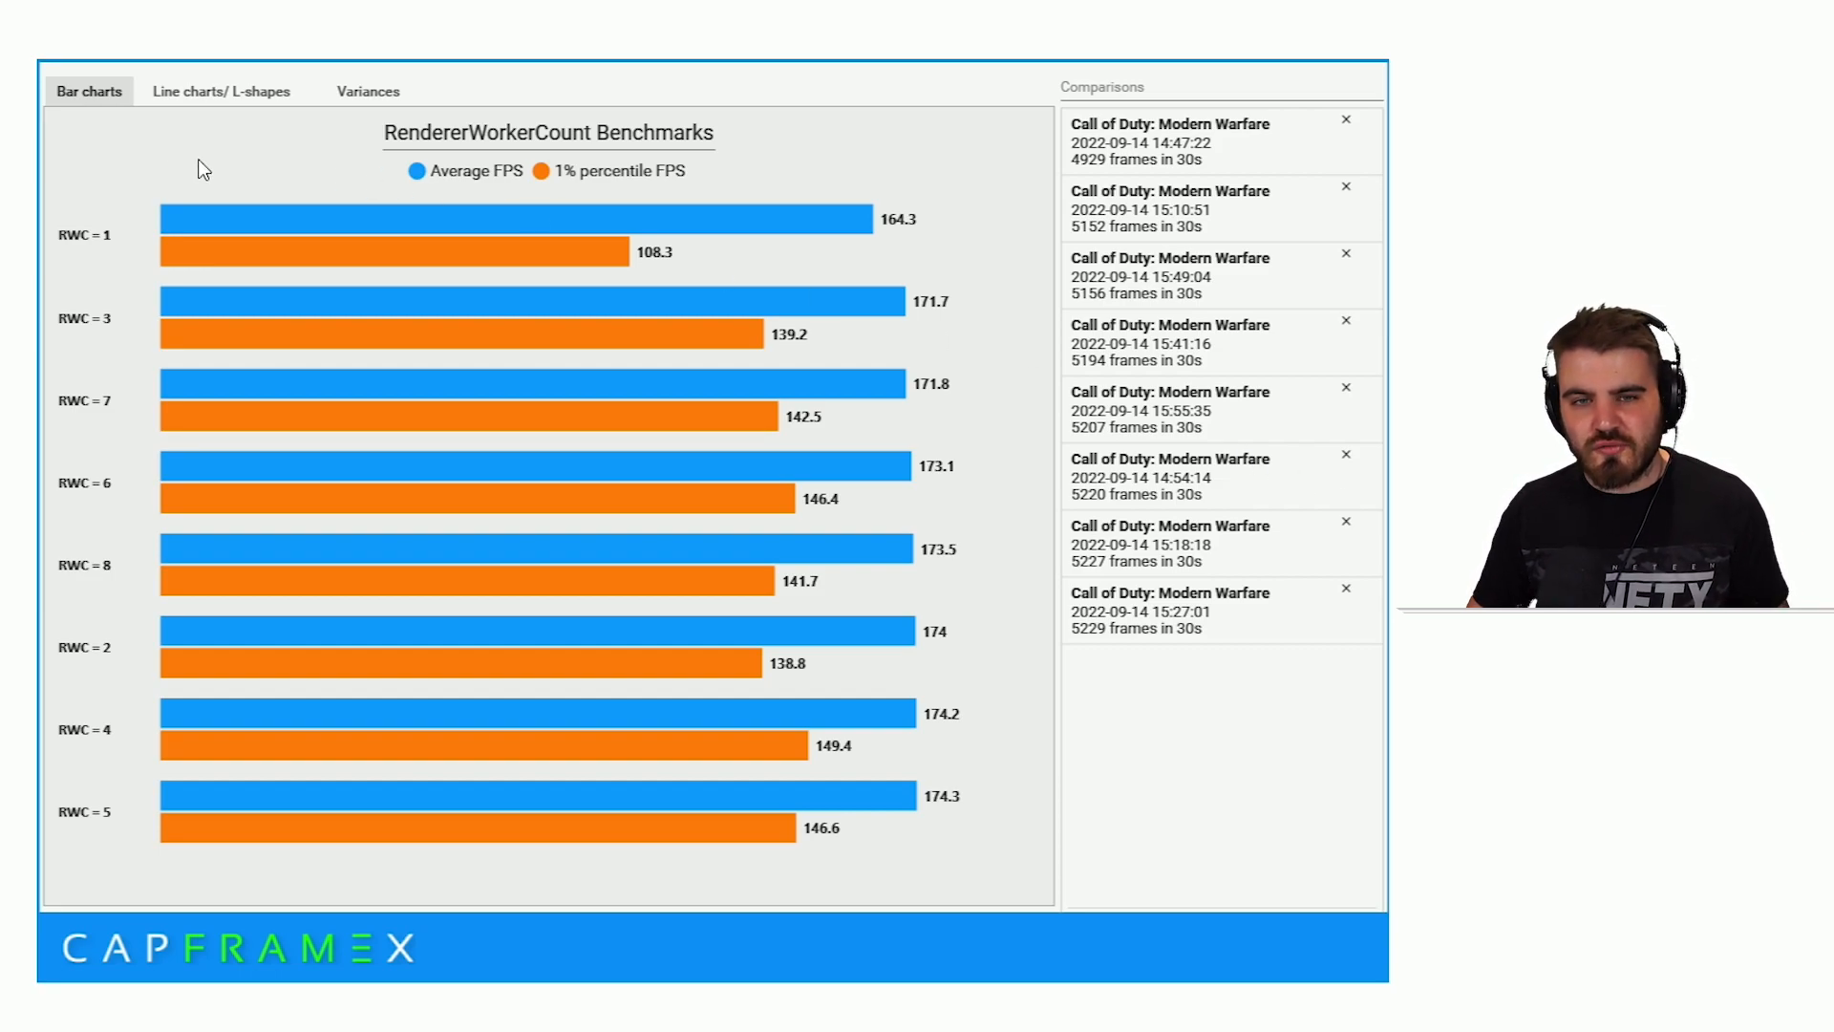
{"action": "mouse_move", "coordinate": [126, 220]}
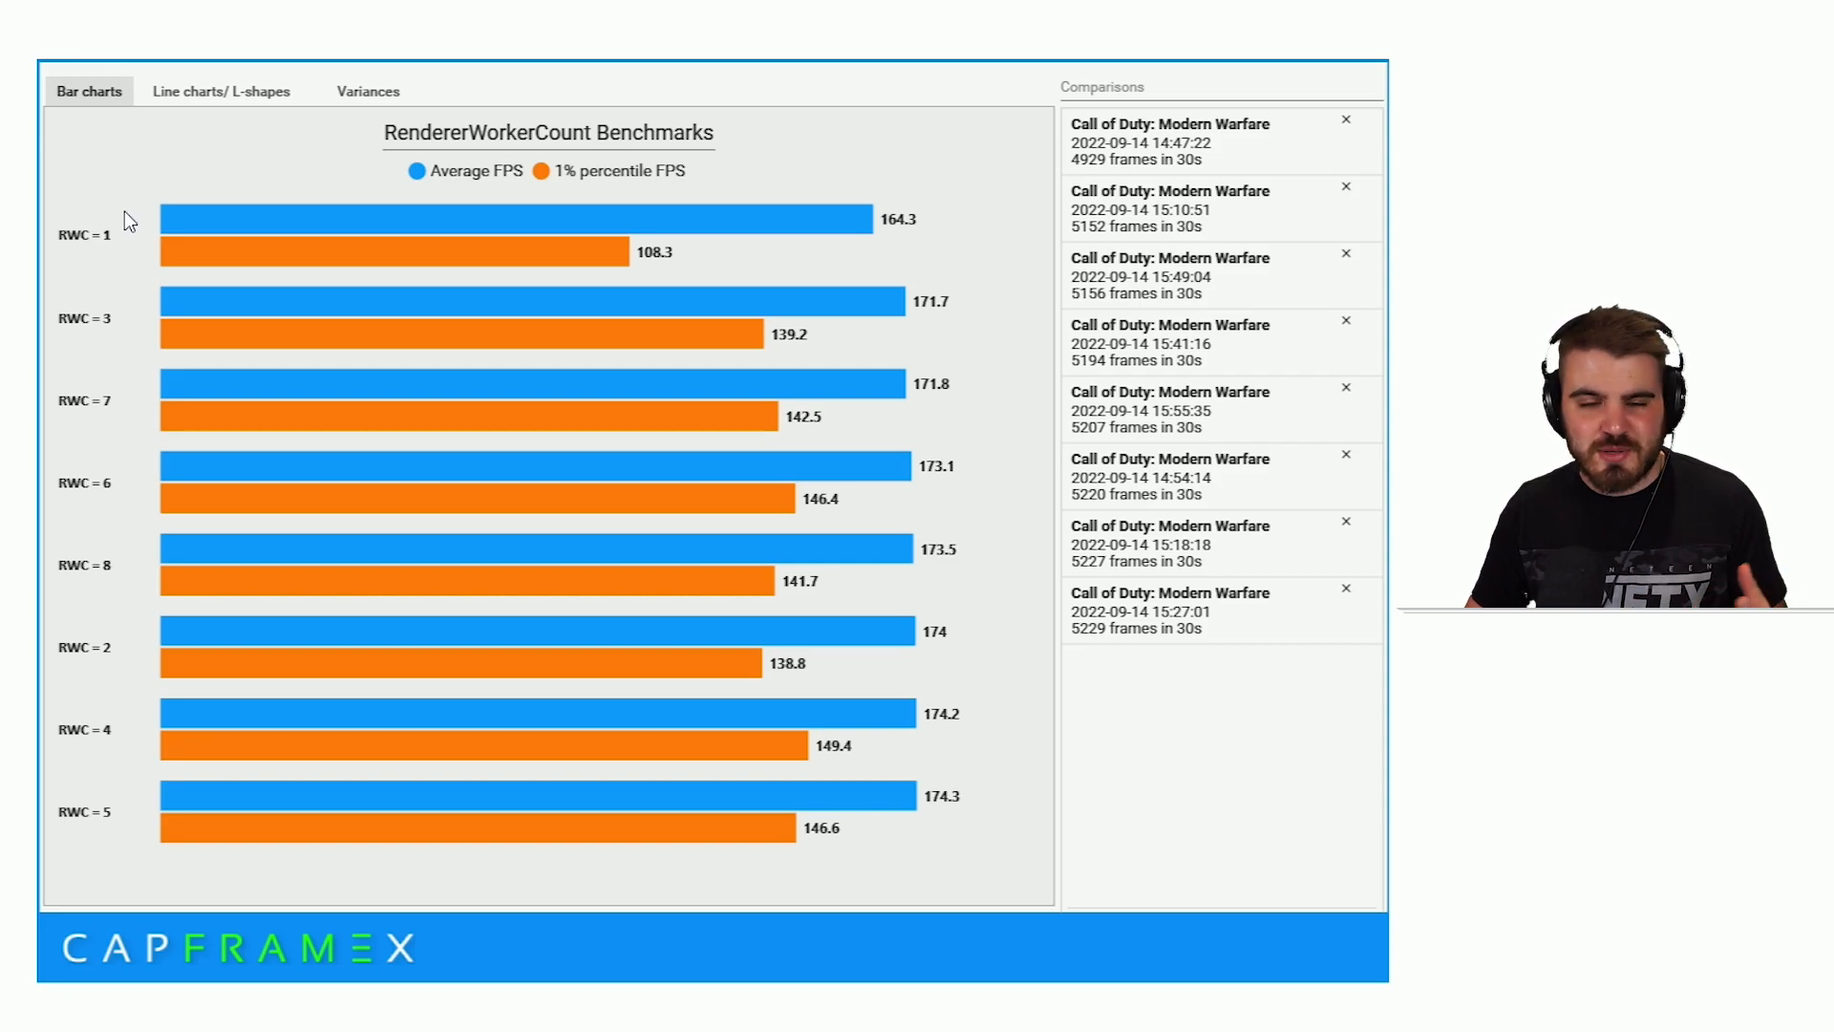
{"action": "mouse_move", "coordinate": [905, 733]}
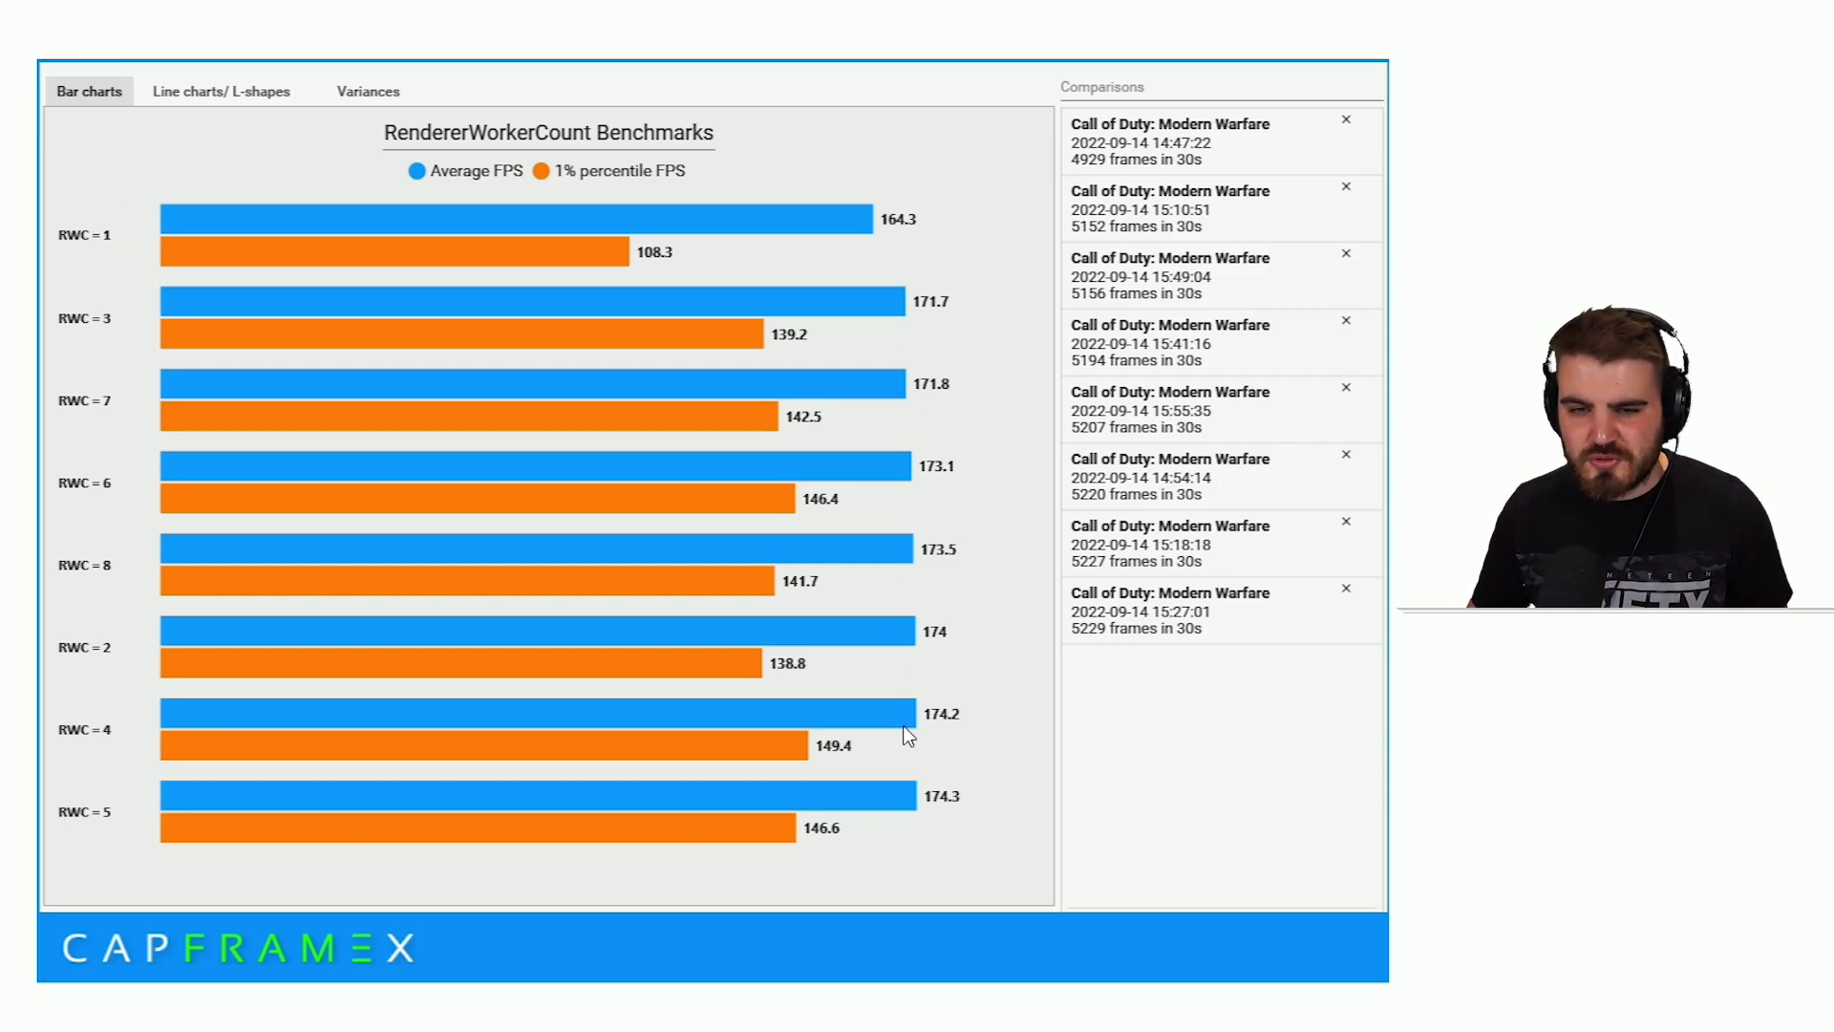
{"action": "mouse_move", "coordinate": [140, 754]}
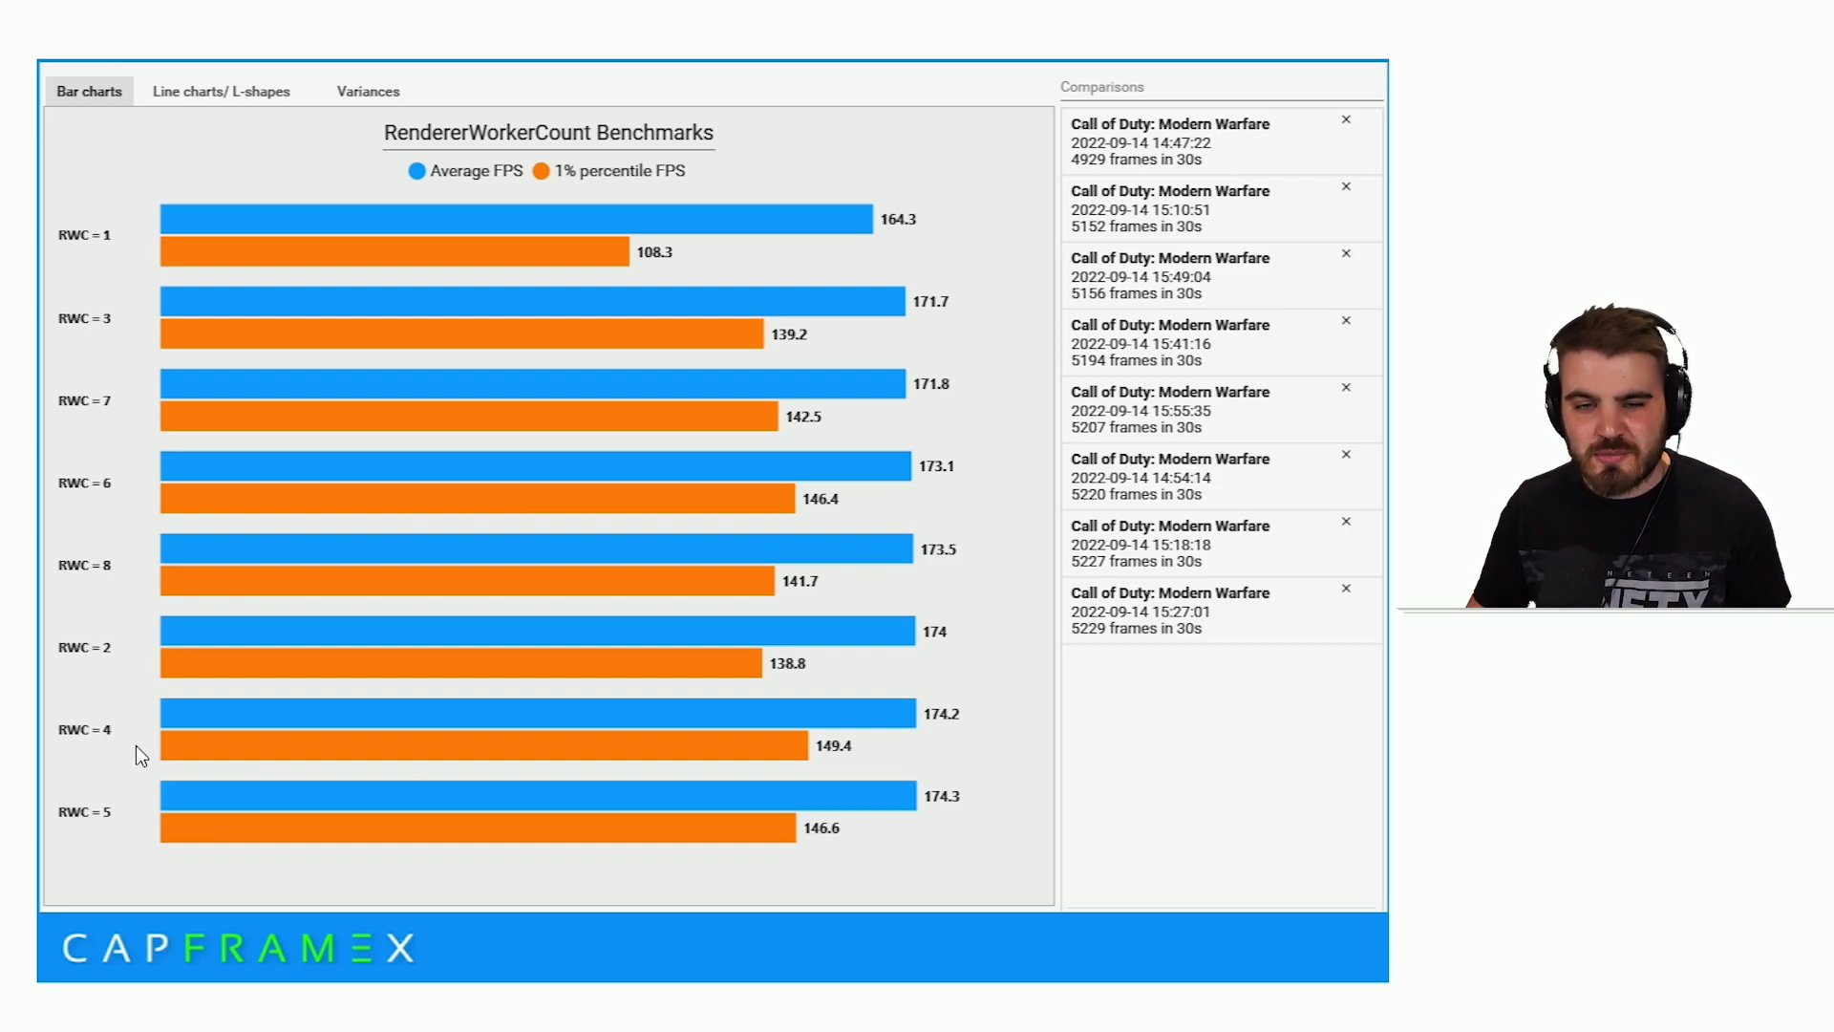
{"action": "mouse_move", "coordinate": [126, 748]}
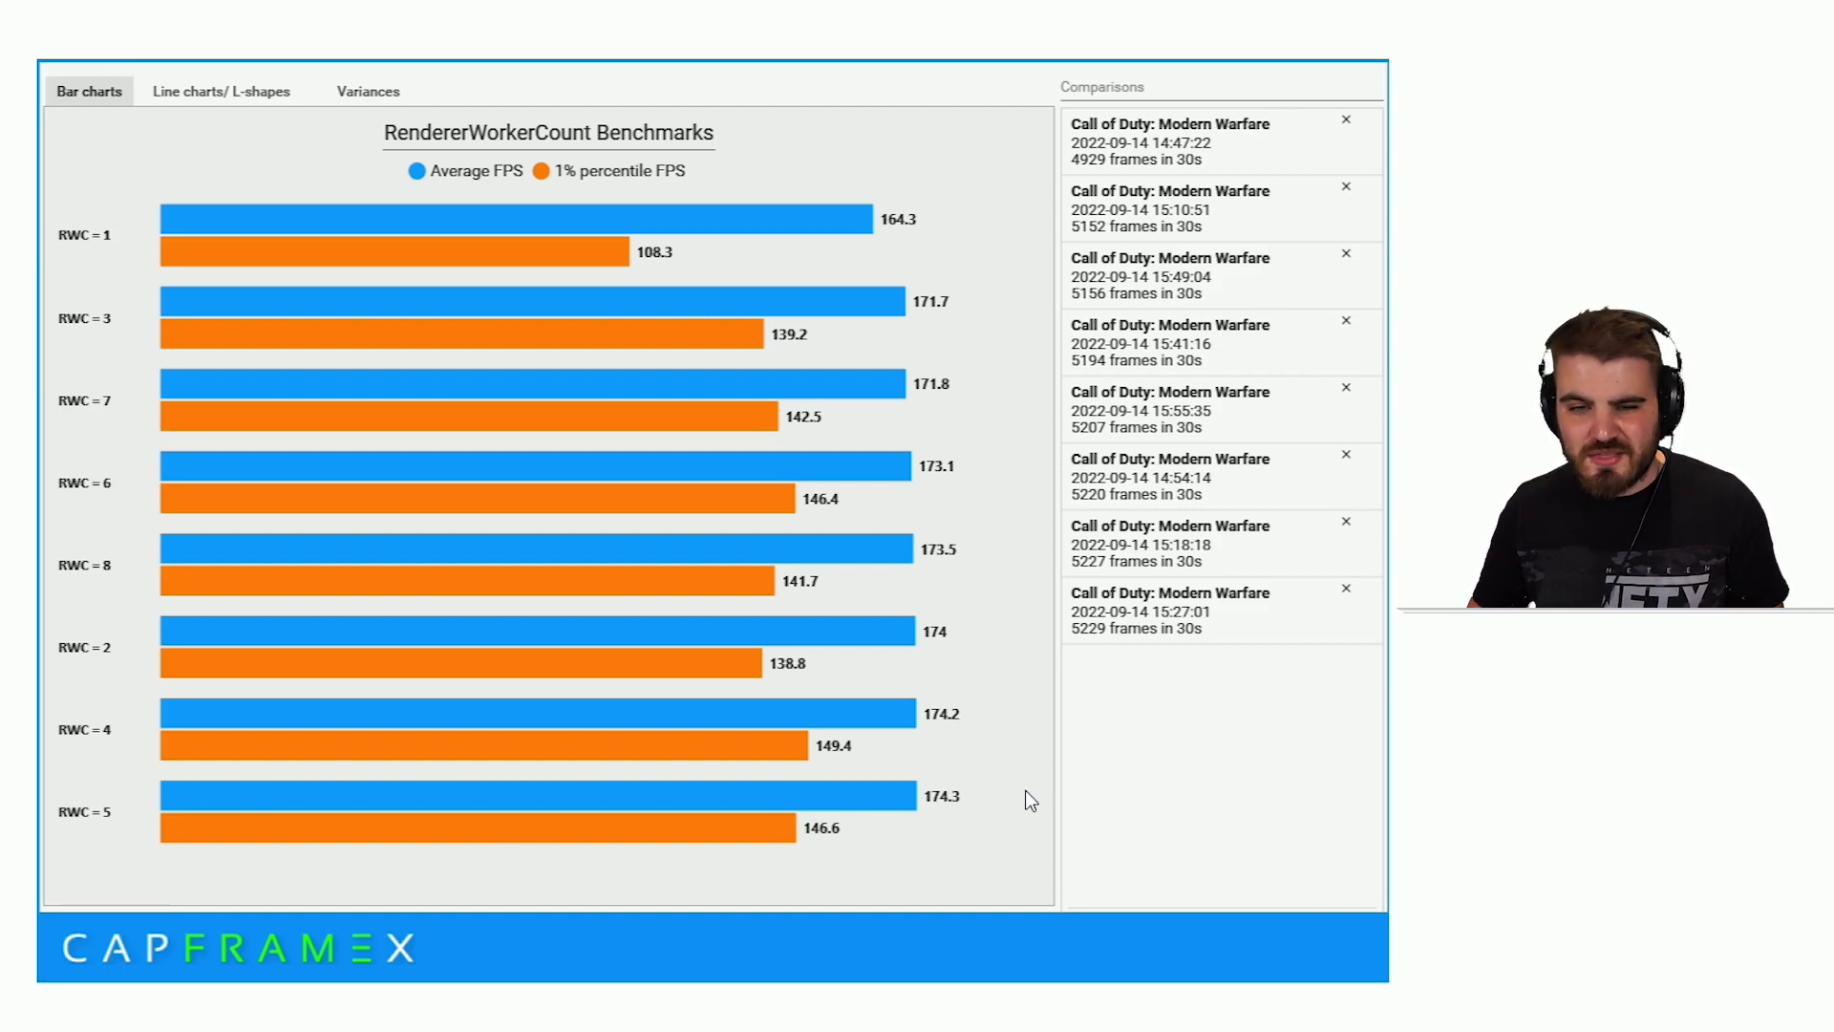
{"action": "mouse_move", "coordinate": [967, 749]}
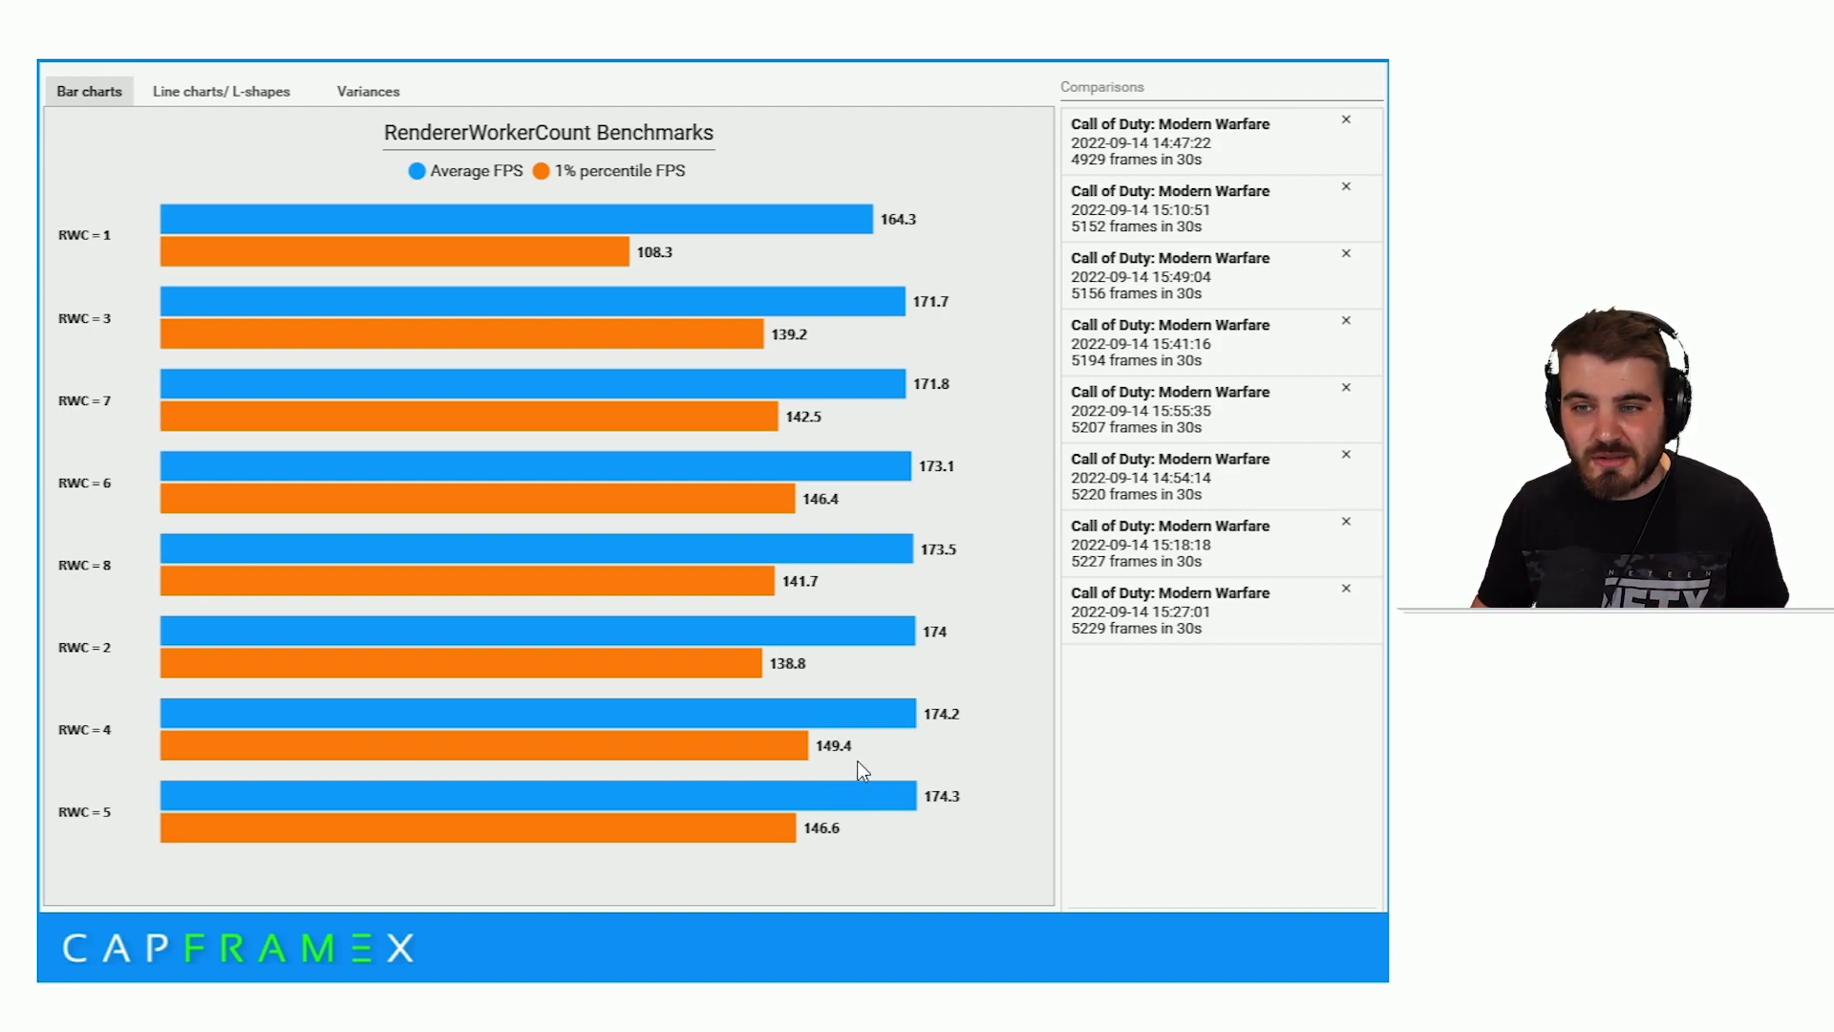
{"action": "mouse_move", "coordinate": [290, 701]}
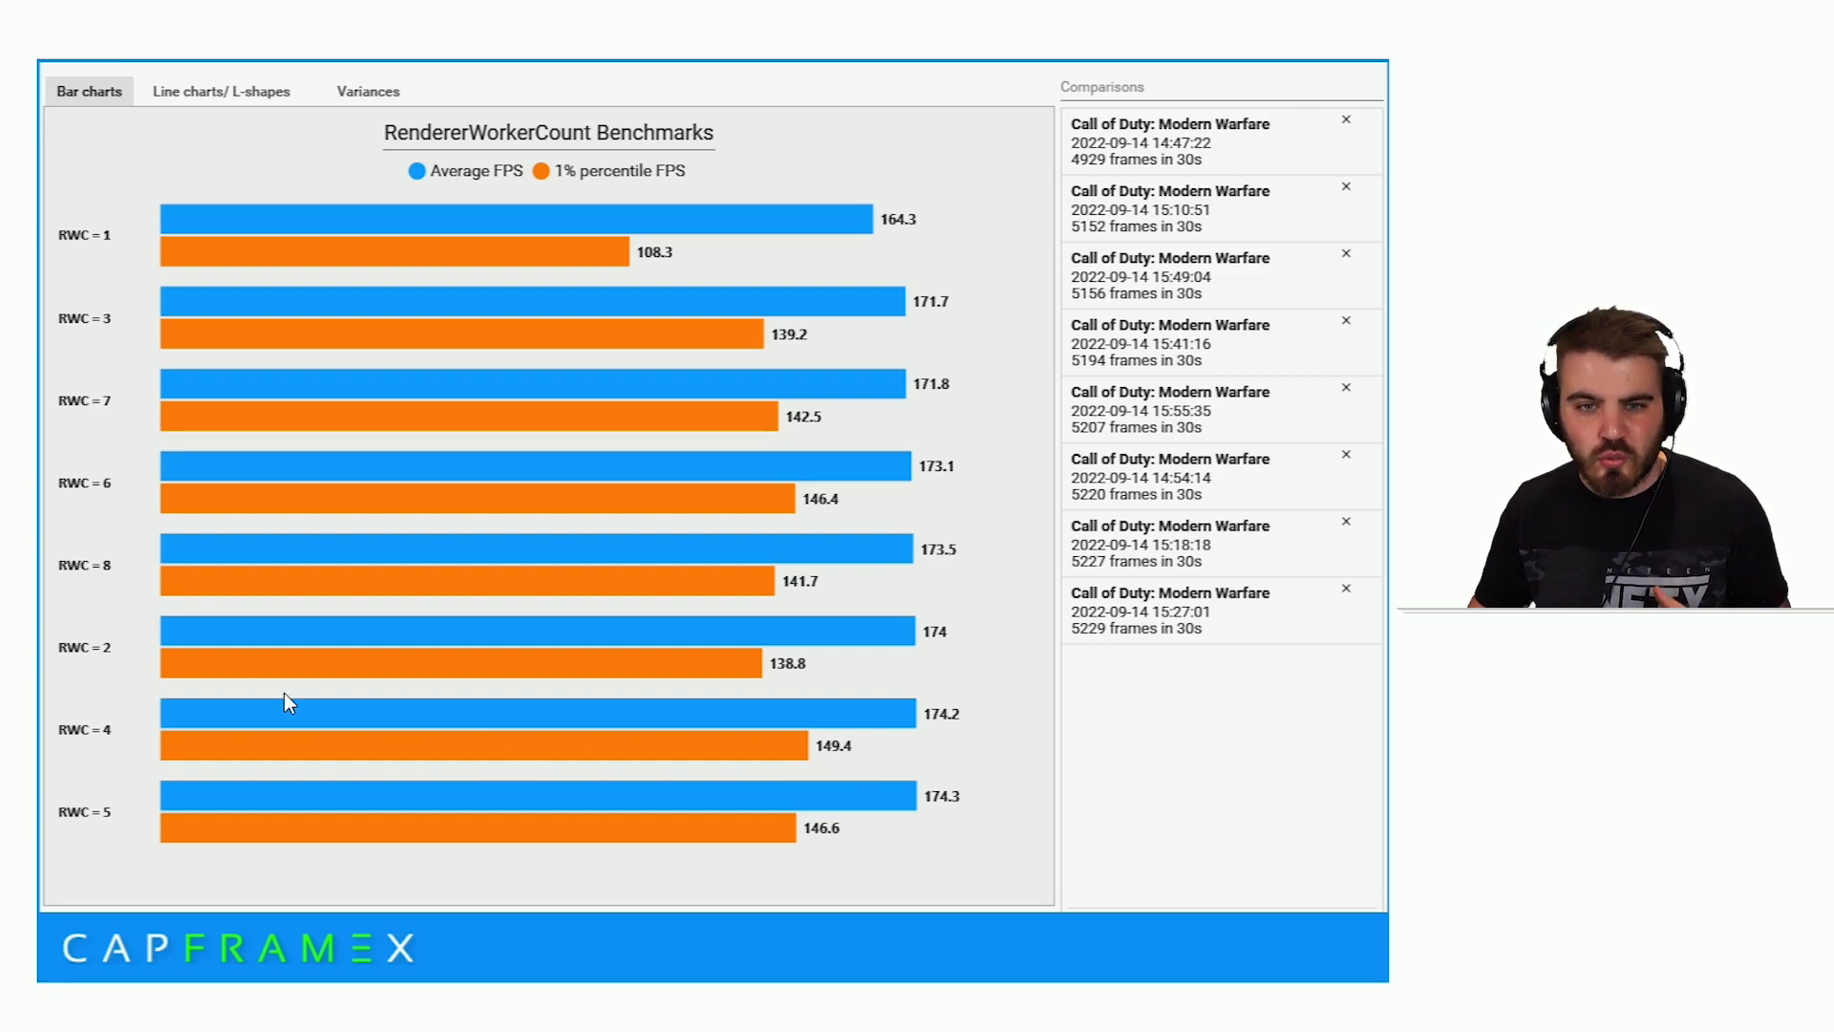
{"action": "mouse_move", "coordinate": [445, 745]}
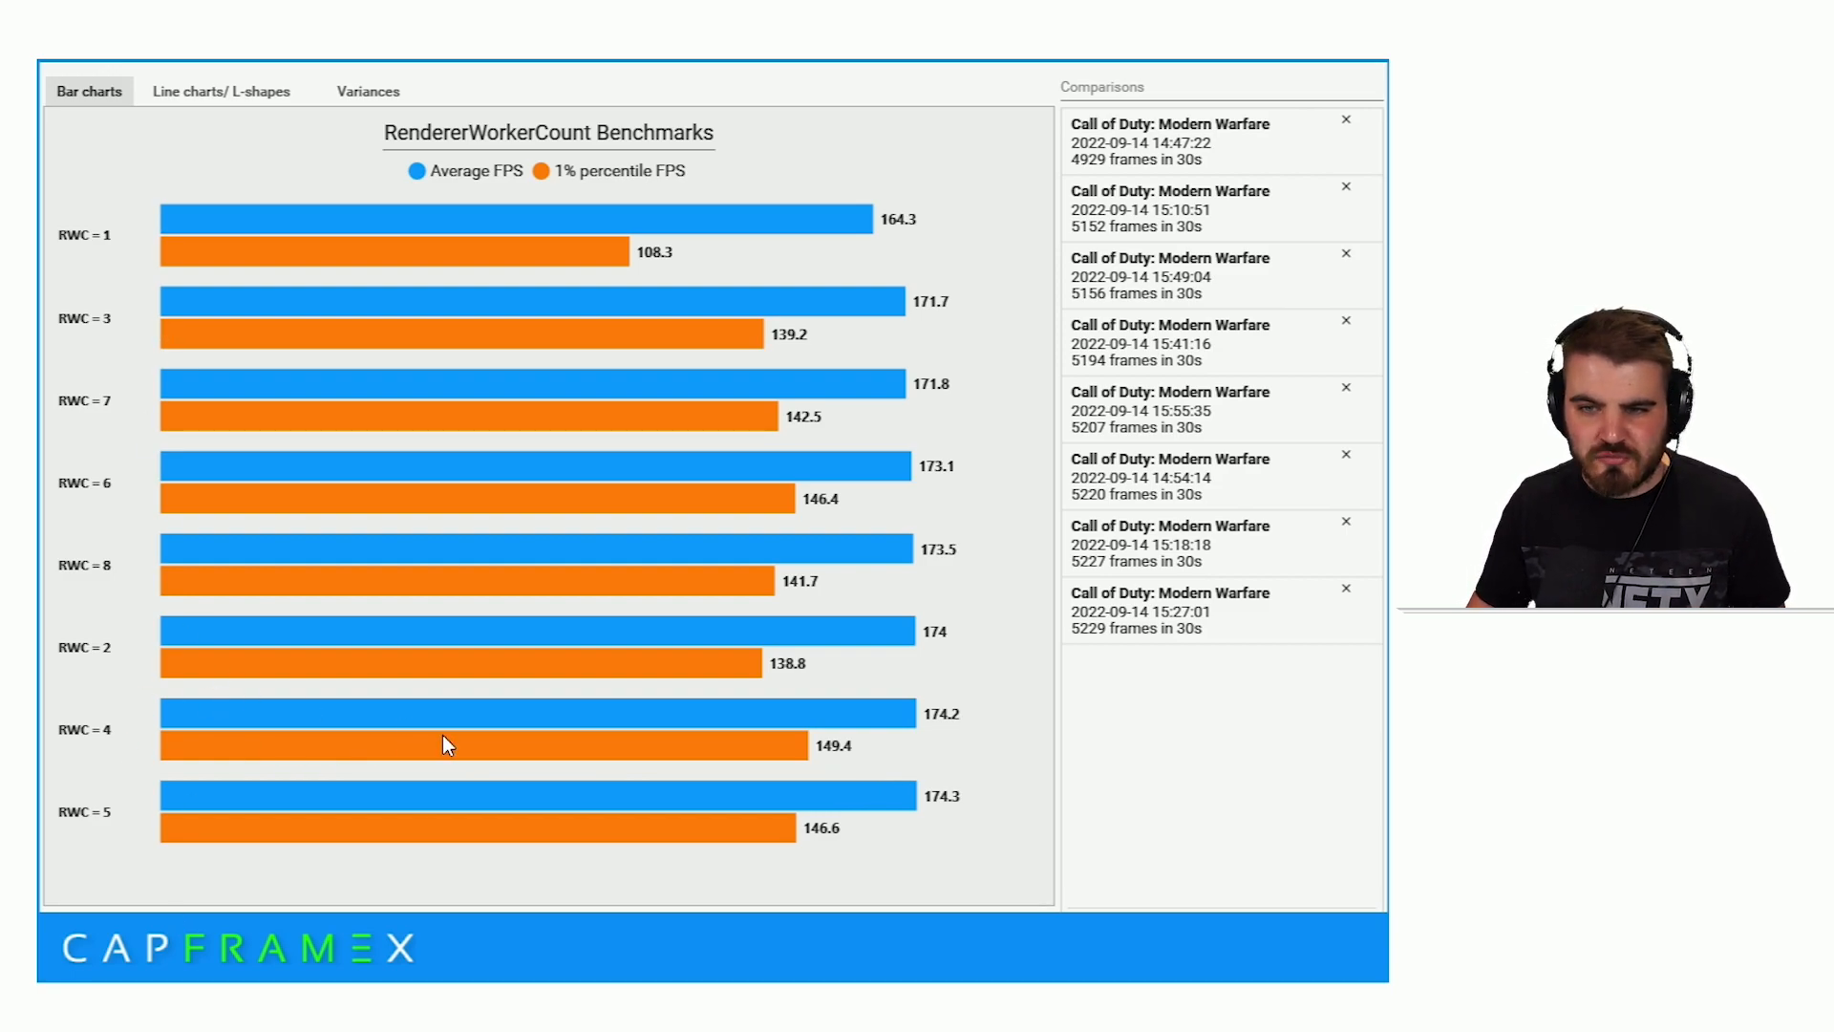
{"action": "mouse_move", "coordinate": [987, 707]}
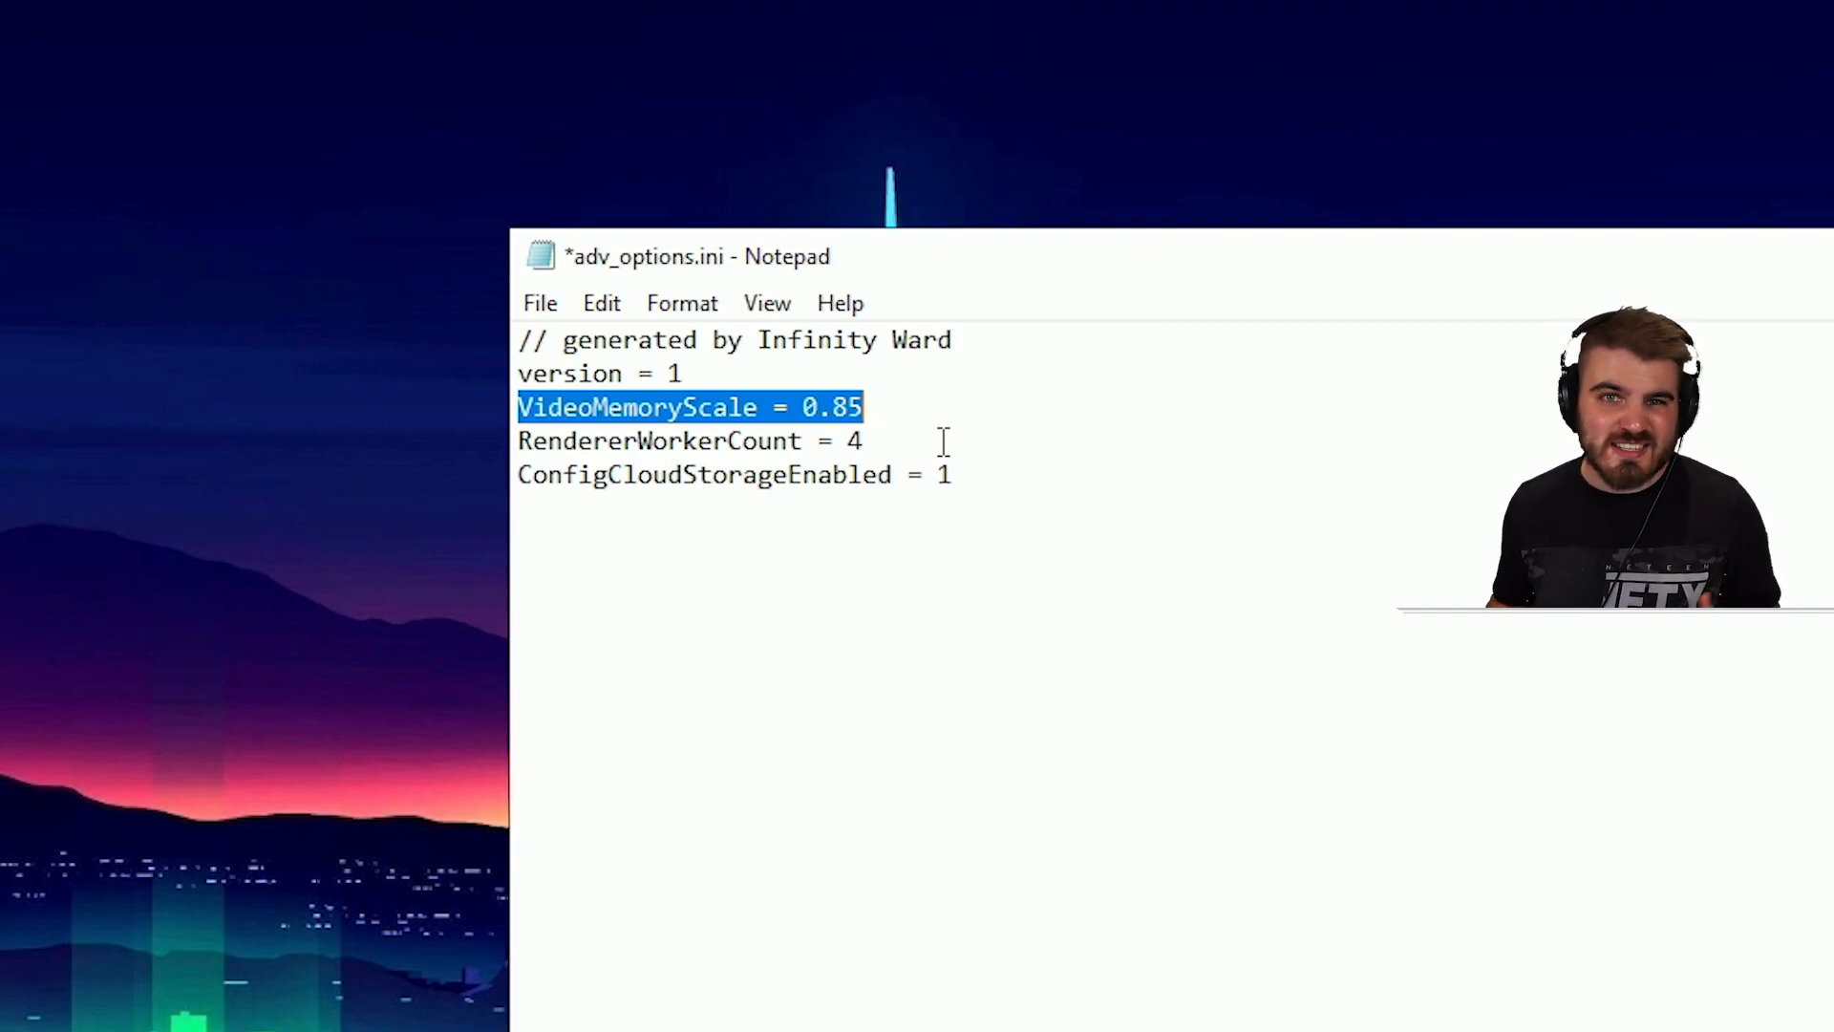
Replace the VideoMemoryScale value in adv_options.ini with 0.85.
{"action": "left_click", "coordinate": [865, 407]}
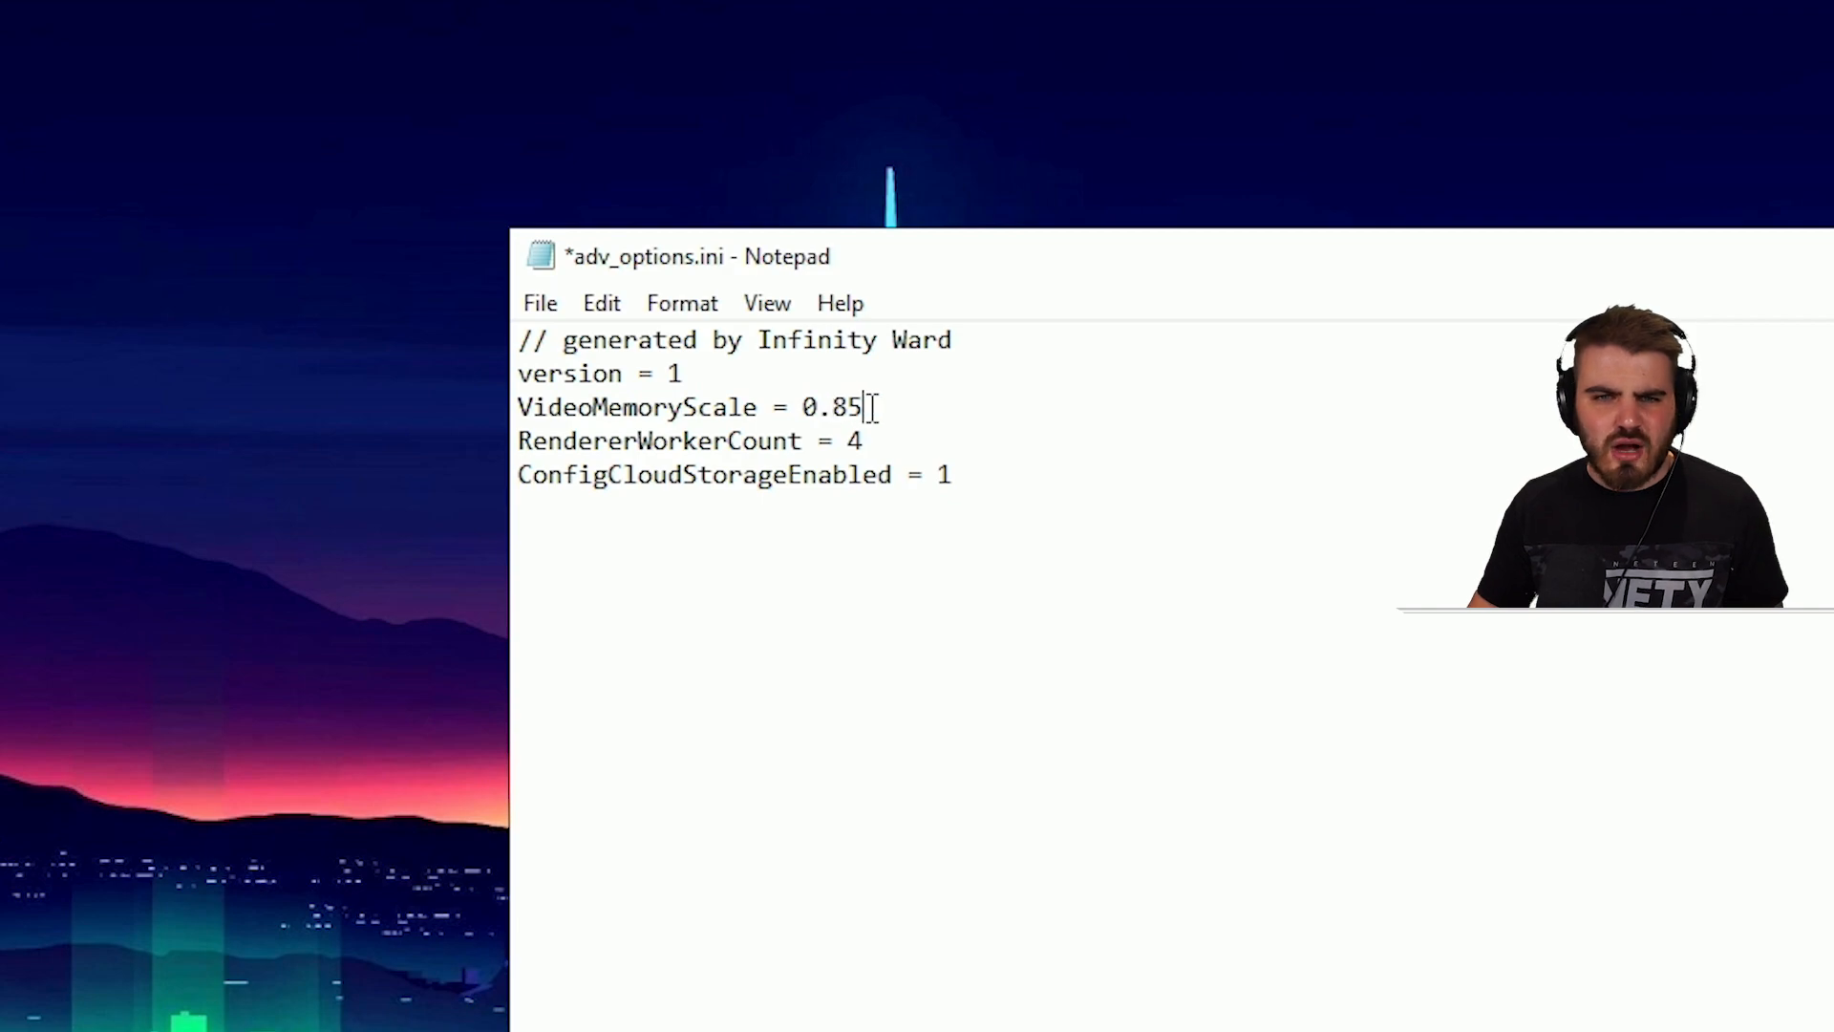
{"action": "double_click", "coordinate": [831, 407]}
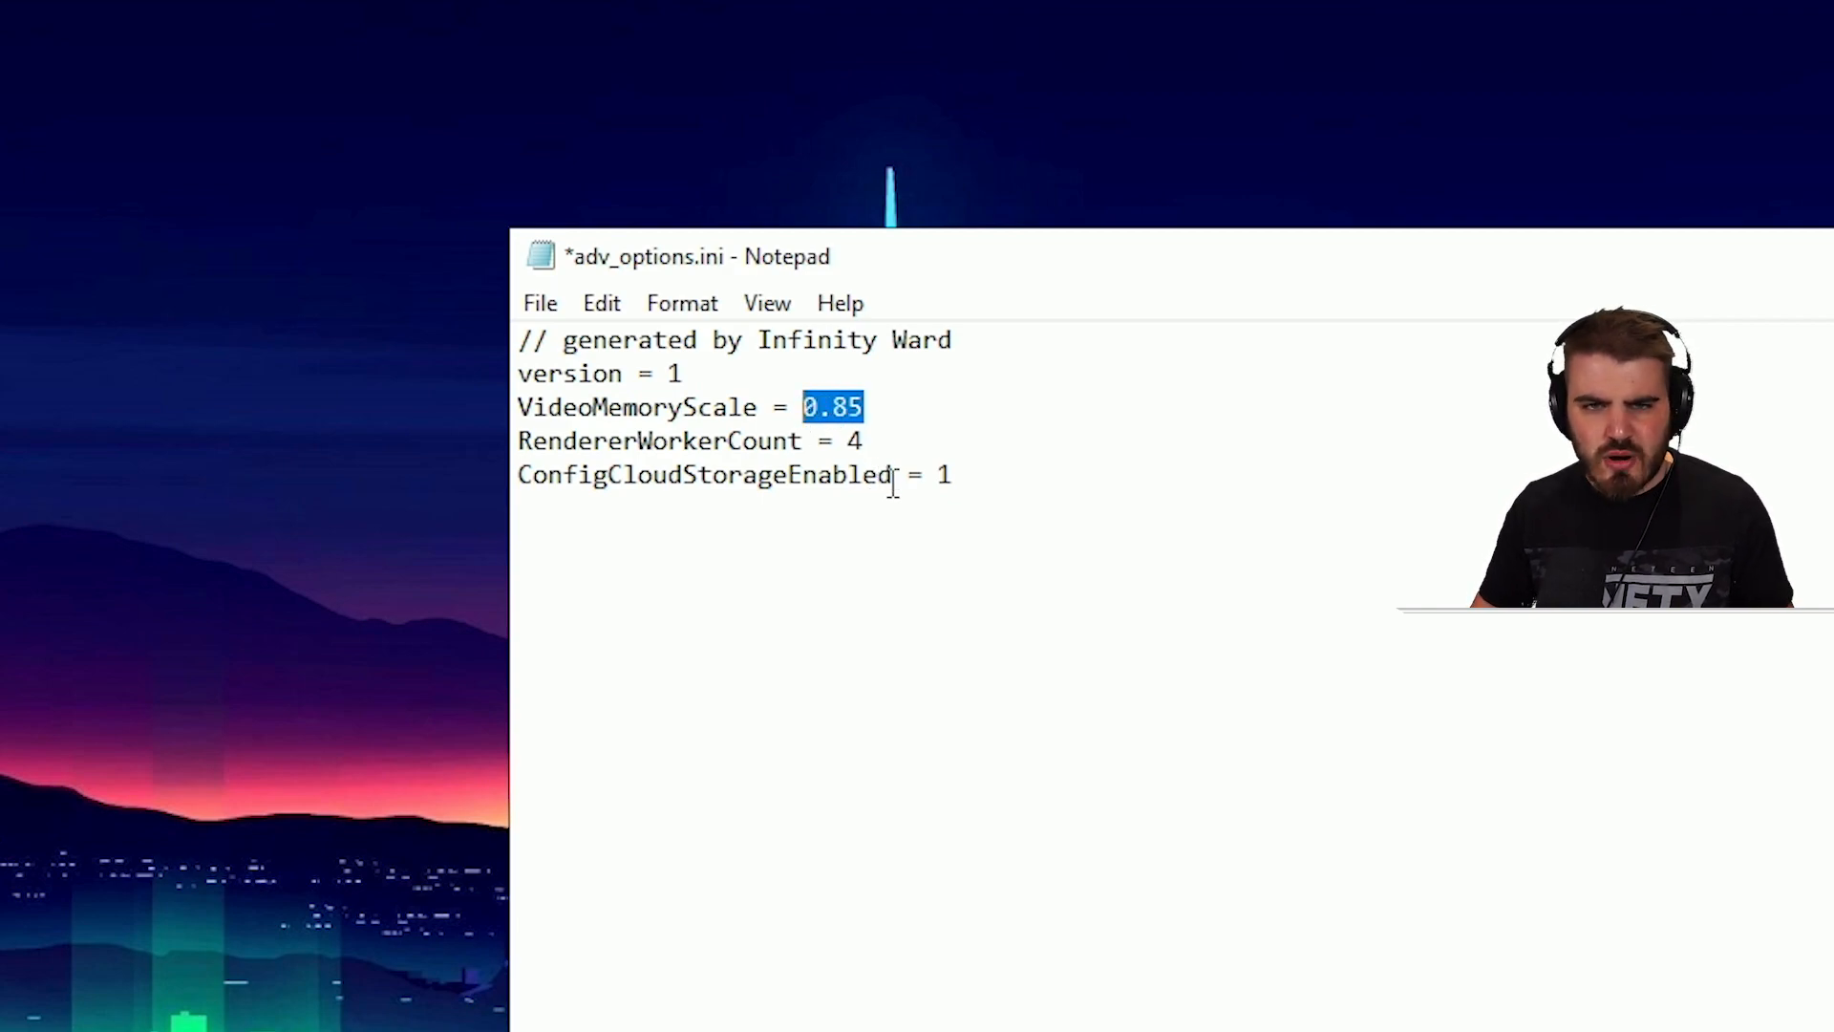
{"action": "key", "text": "Delete"}
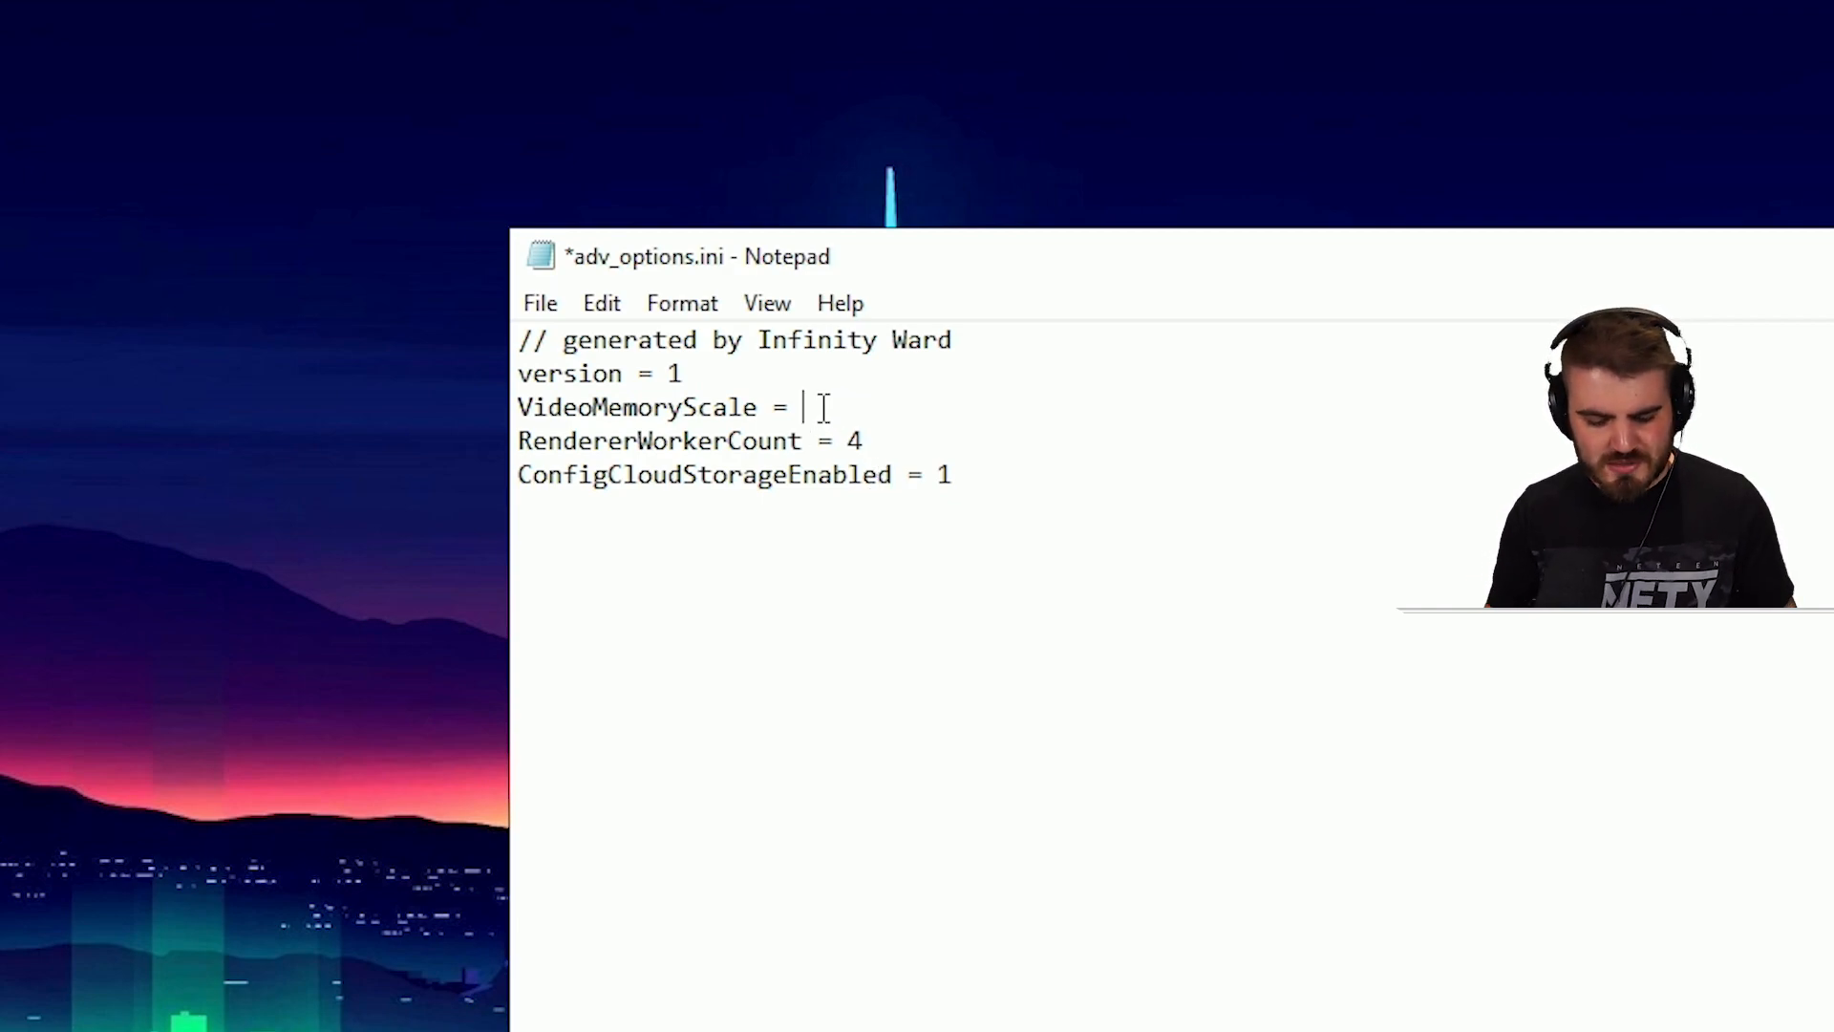
{"action": "type", "text": "0.85"}
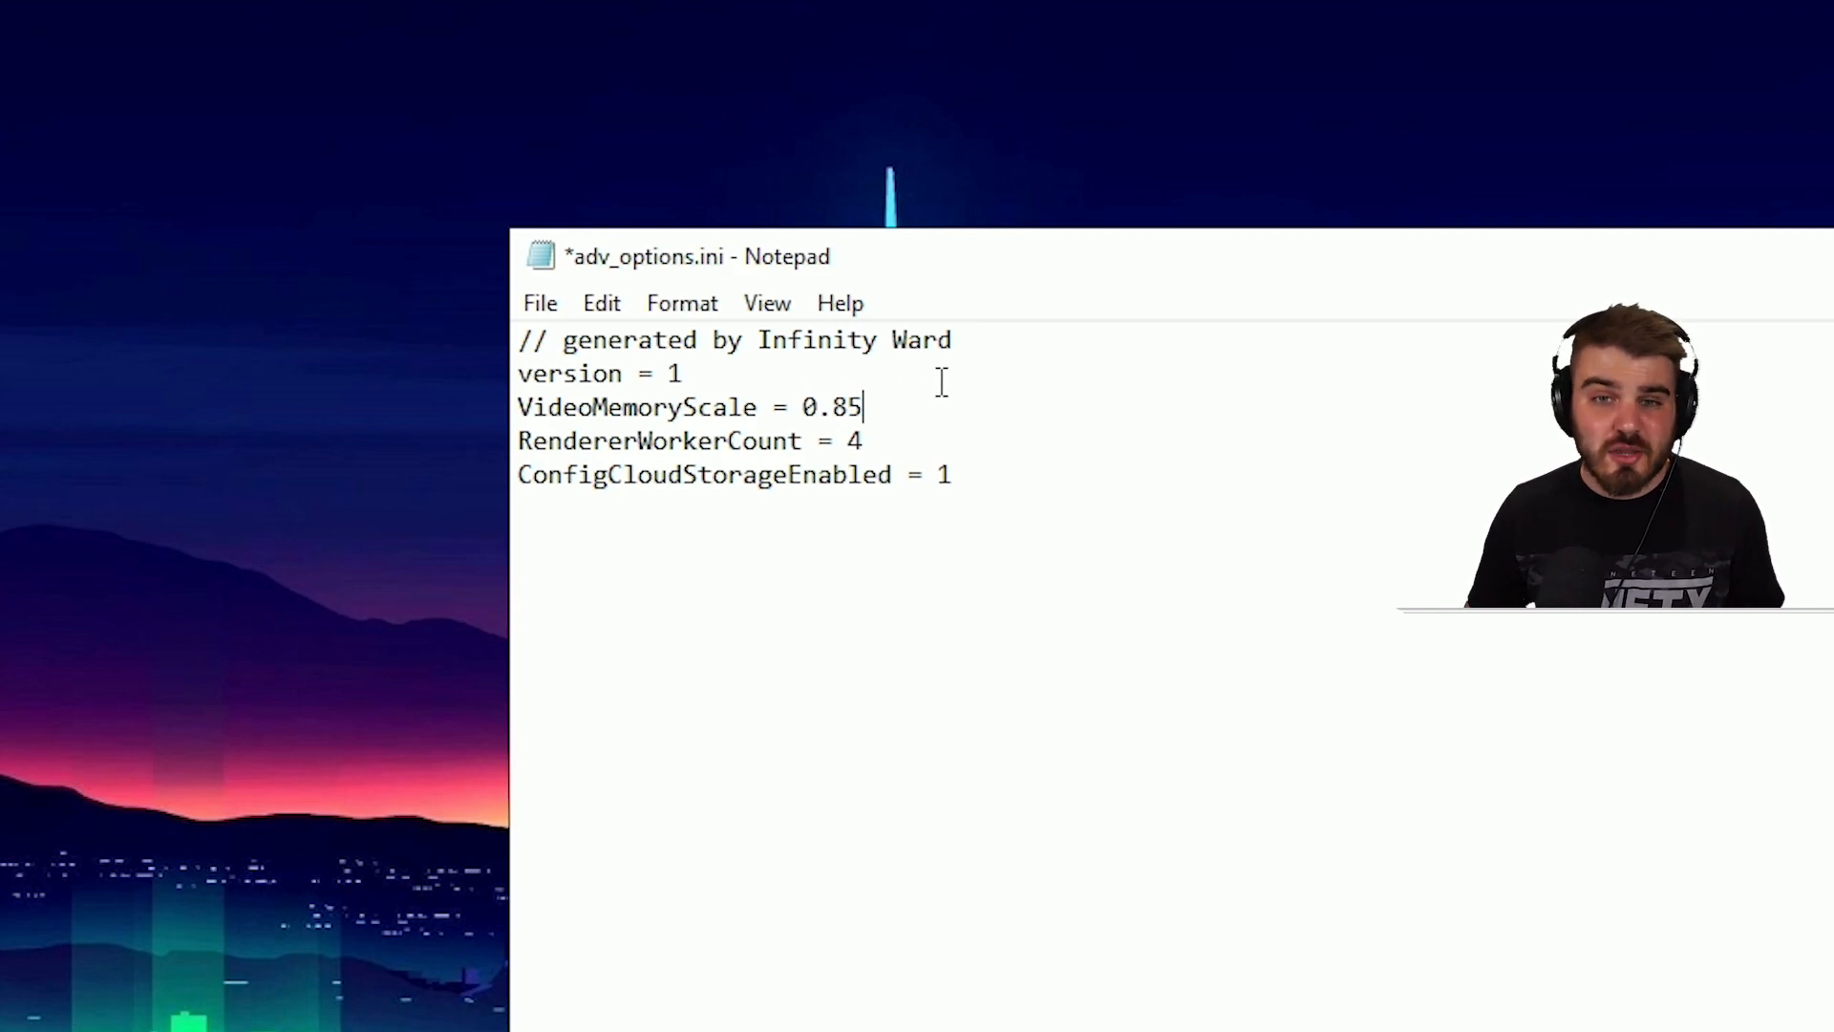
{"action": "double_click", "coordinate": [843, 407]}
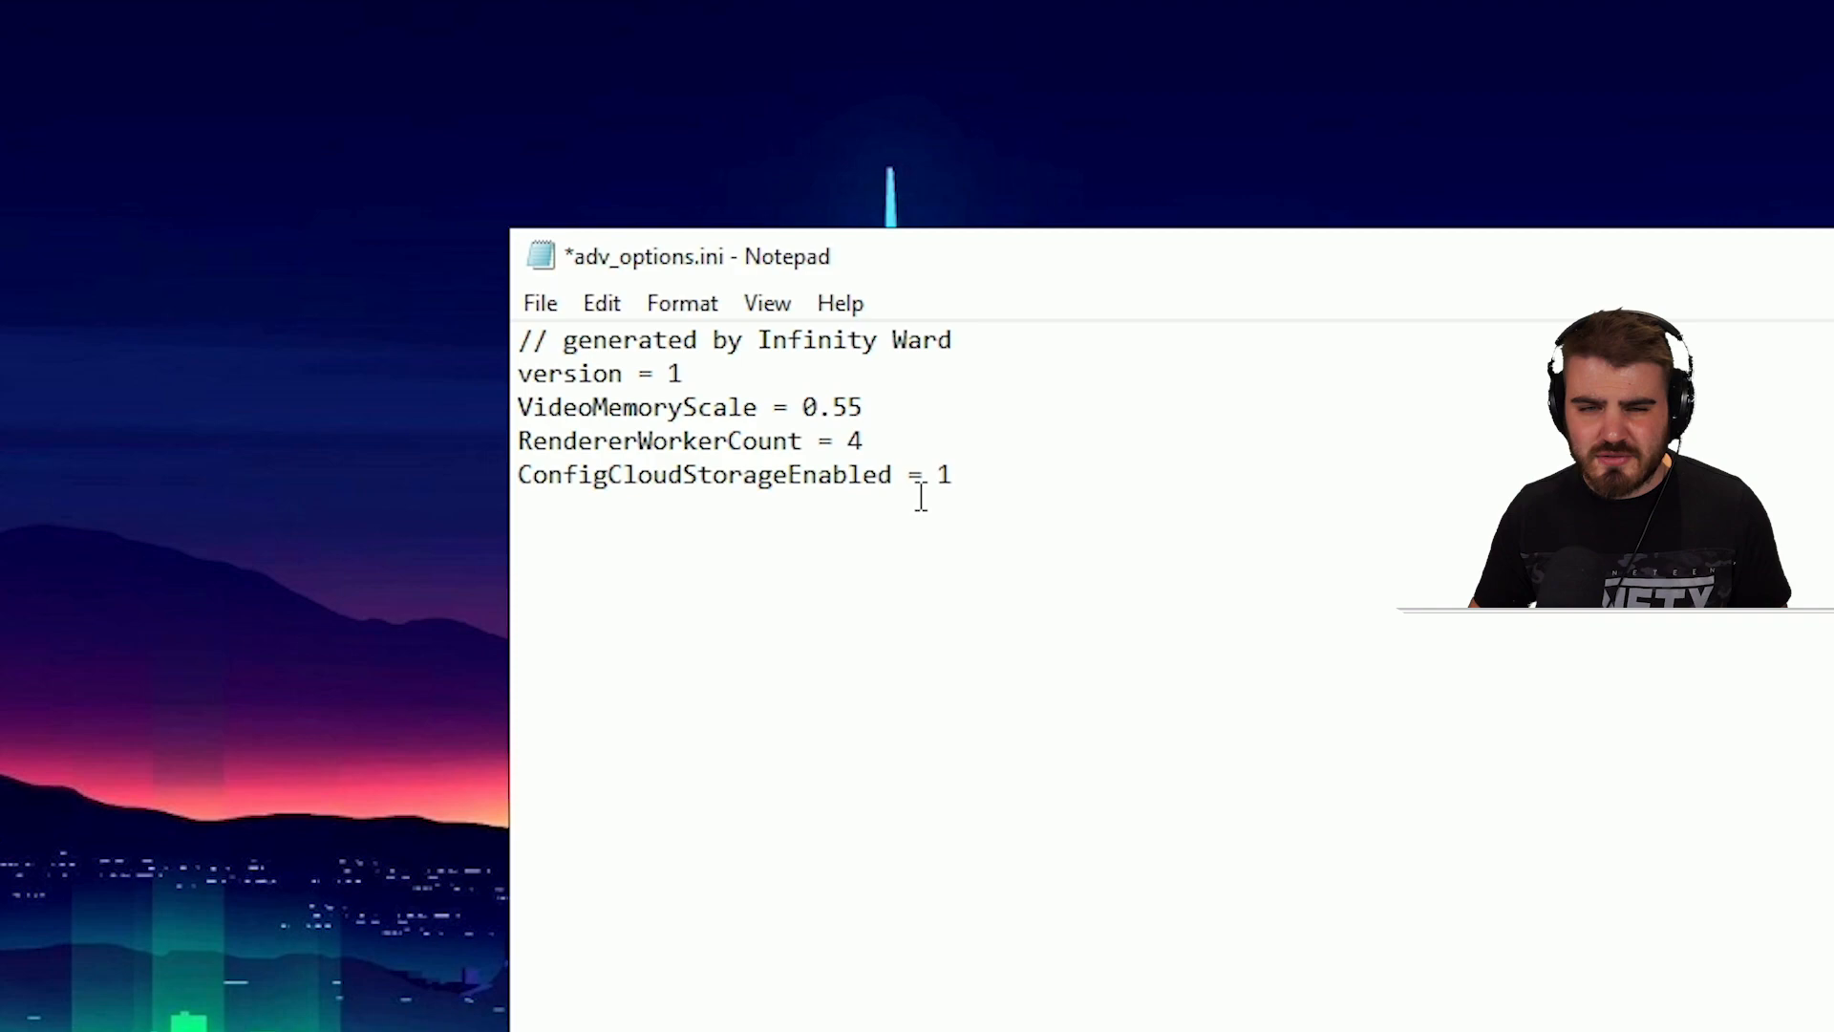
{"action": "double_click", "coordinate": [842, 407]}
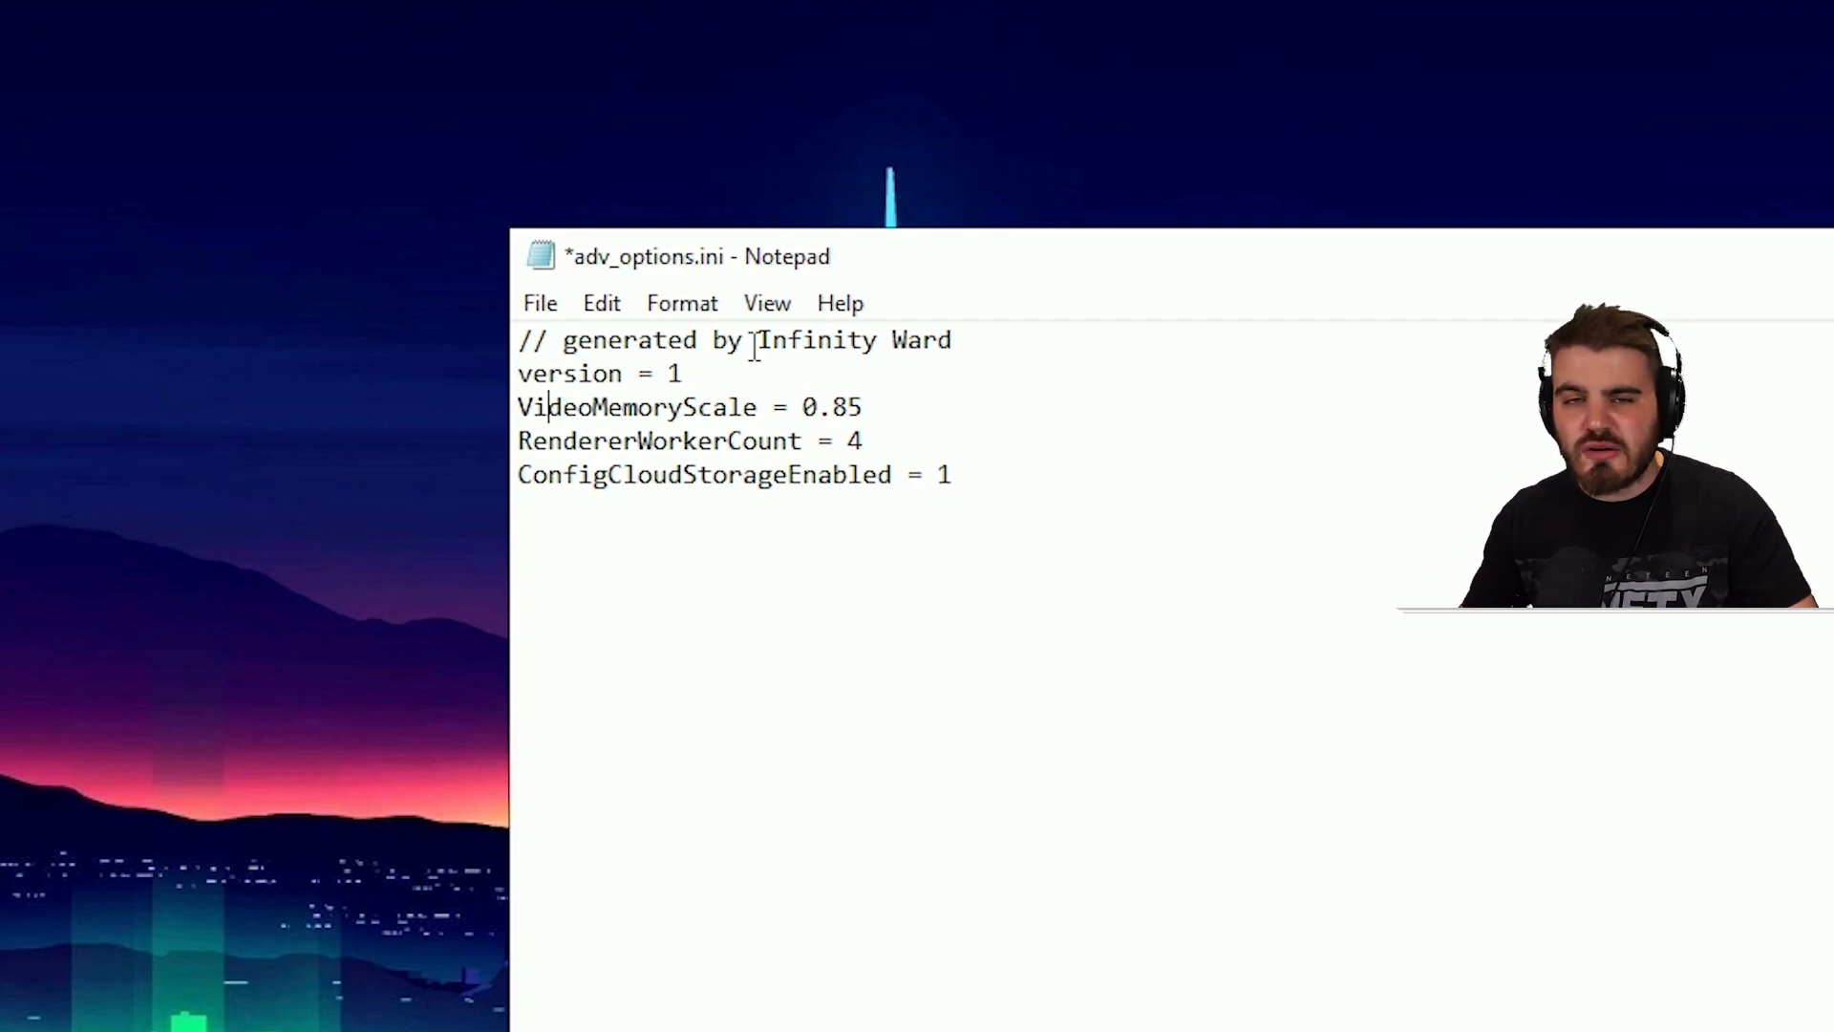
{"action": "left_click_drag", "start_coordinate": [577, 373], "coordinate": [713, 373]}
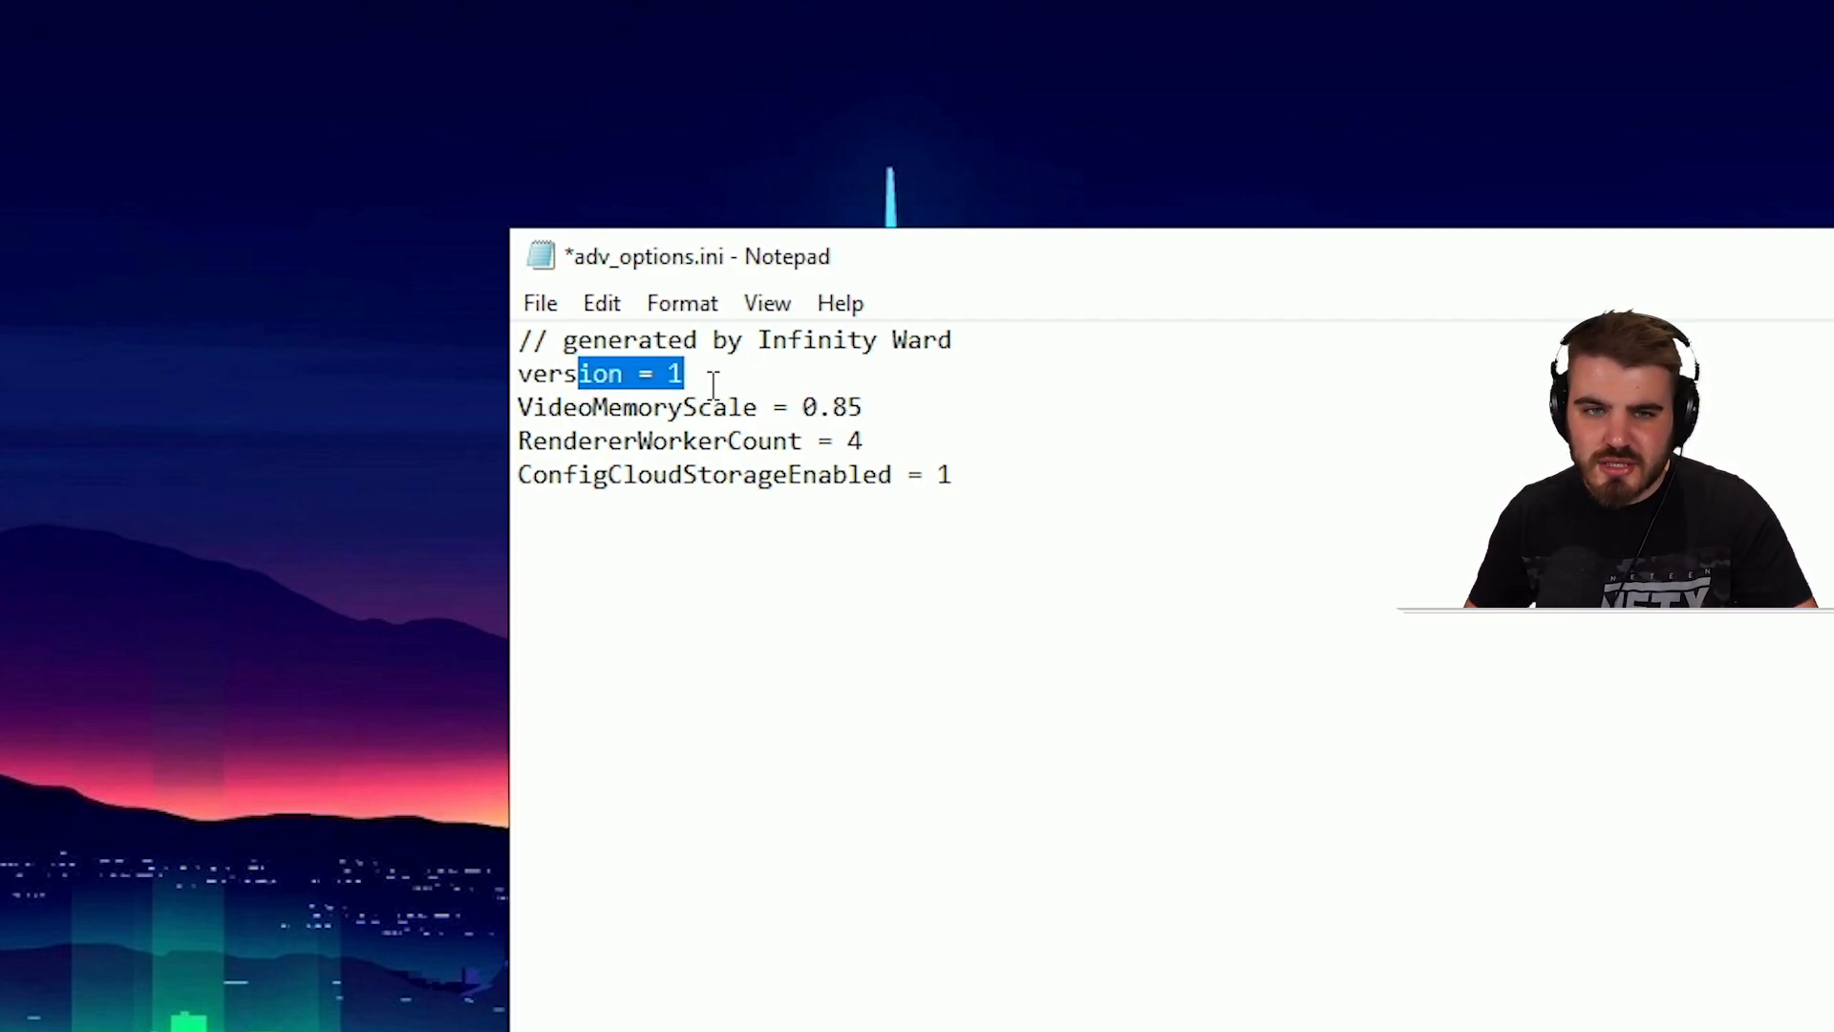
{"action": "left_click", "coordinate": [973, 525]}
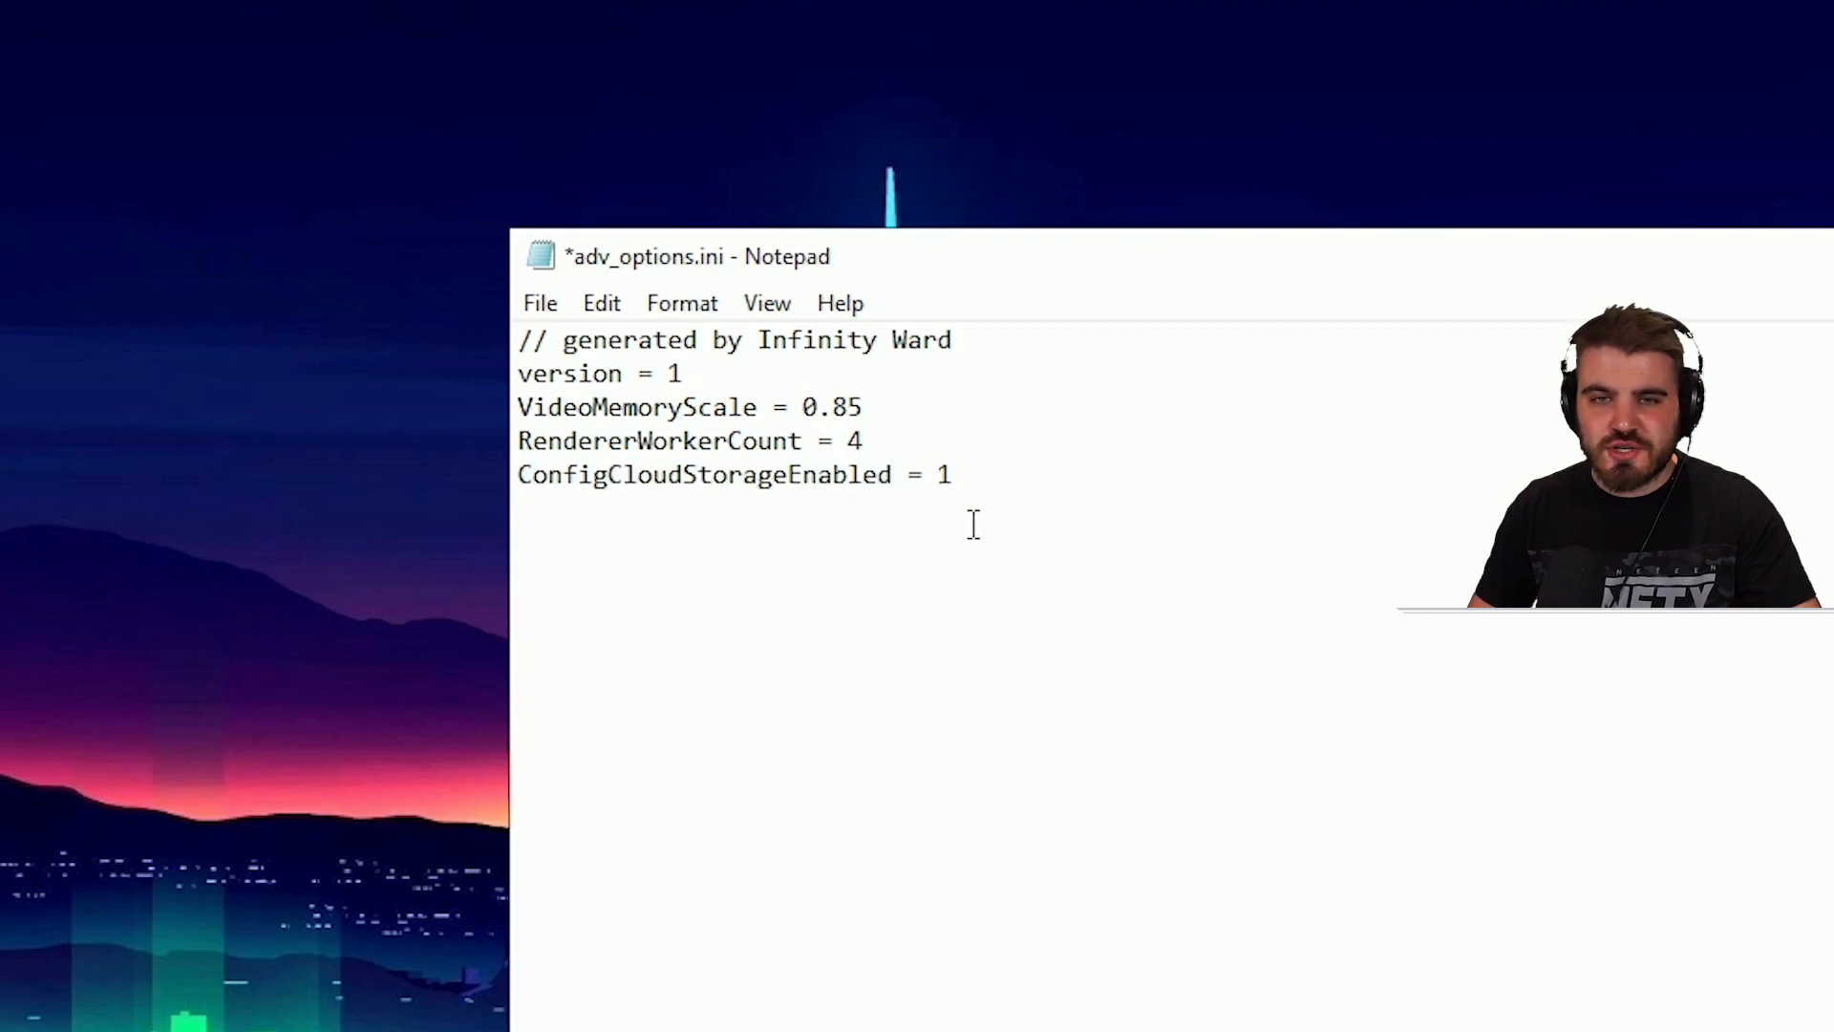